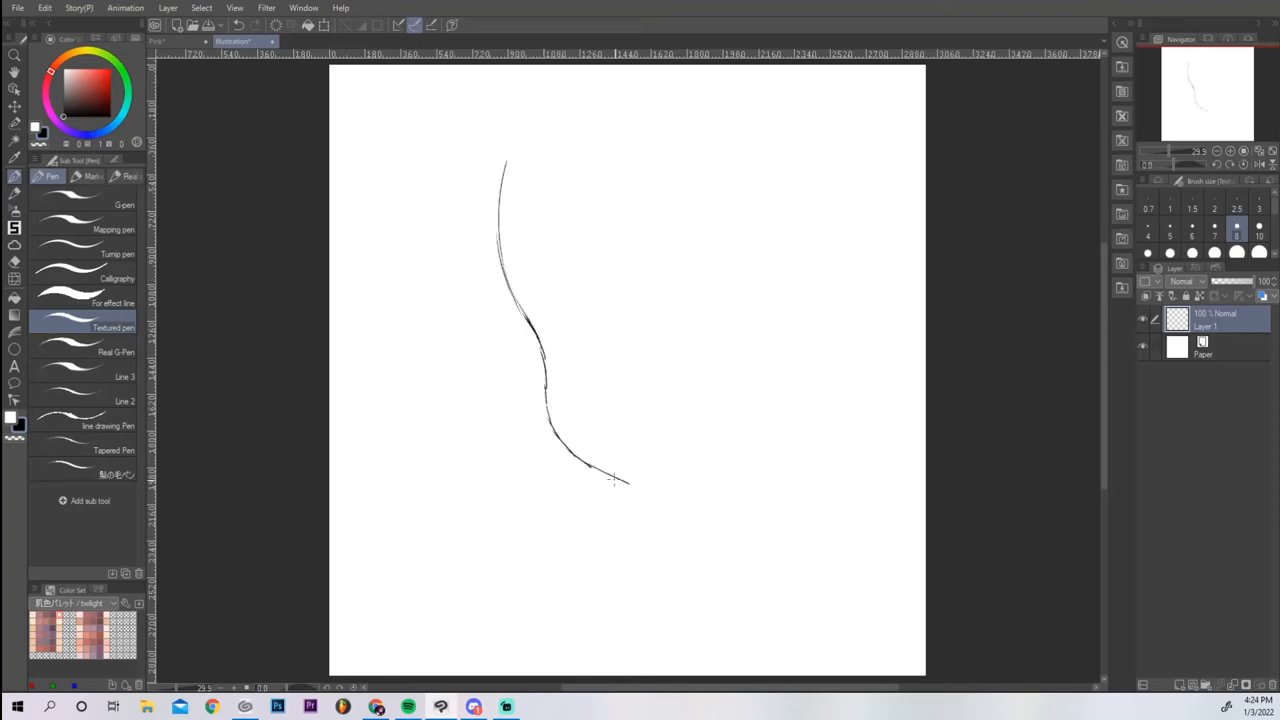
Step: Sketch the cheek and jaw curve, chin line, skull top and back of the head
{"action": "left_click_drag", "start_coordinate": [616, 470], "coordinate": [676, 510]}
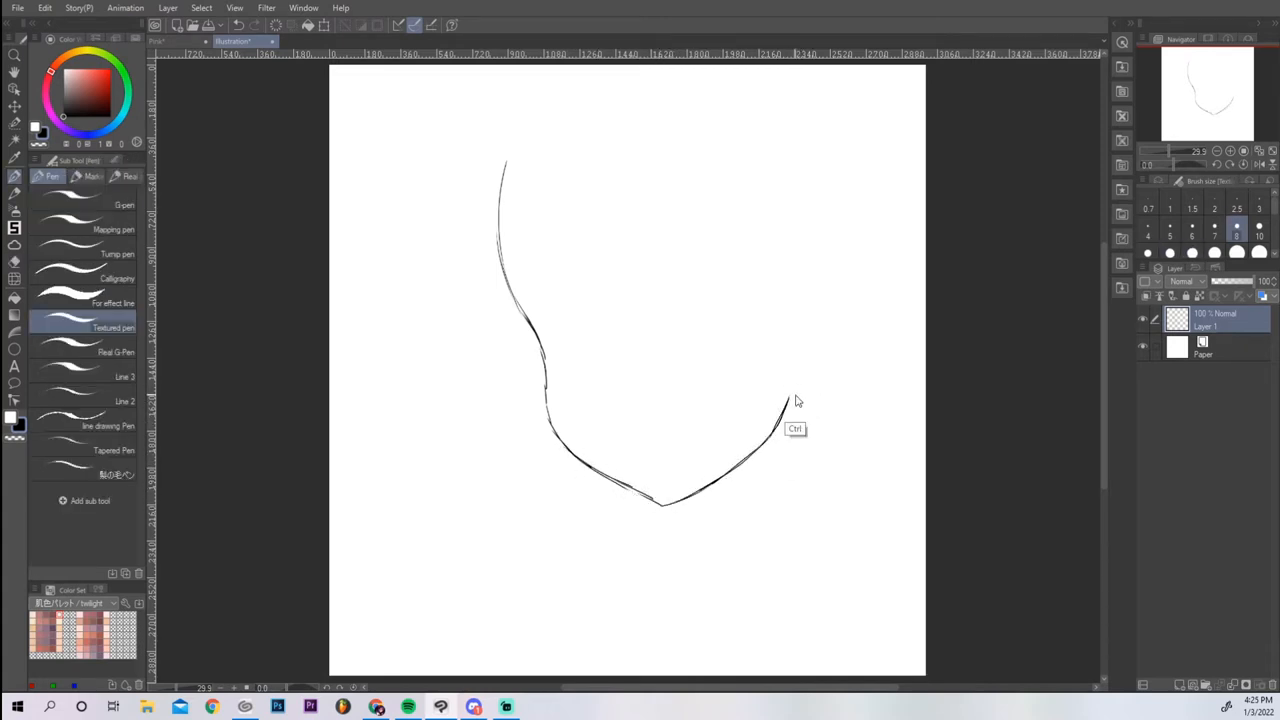
{"action": "left_click_drag", "start_coordinate": [780, 404], "coordinate": [620, 76]}
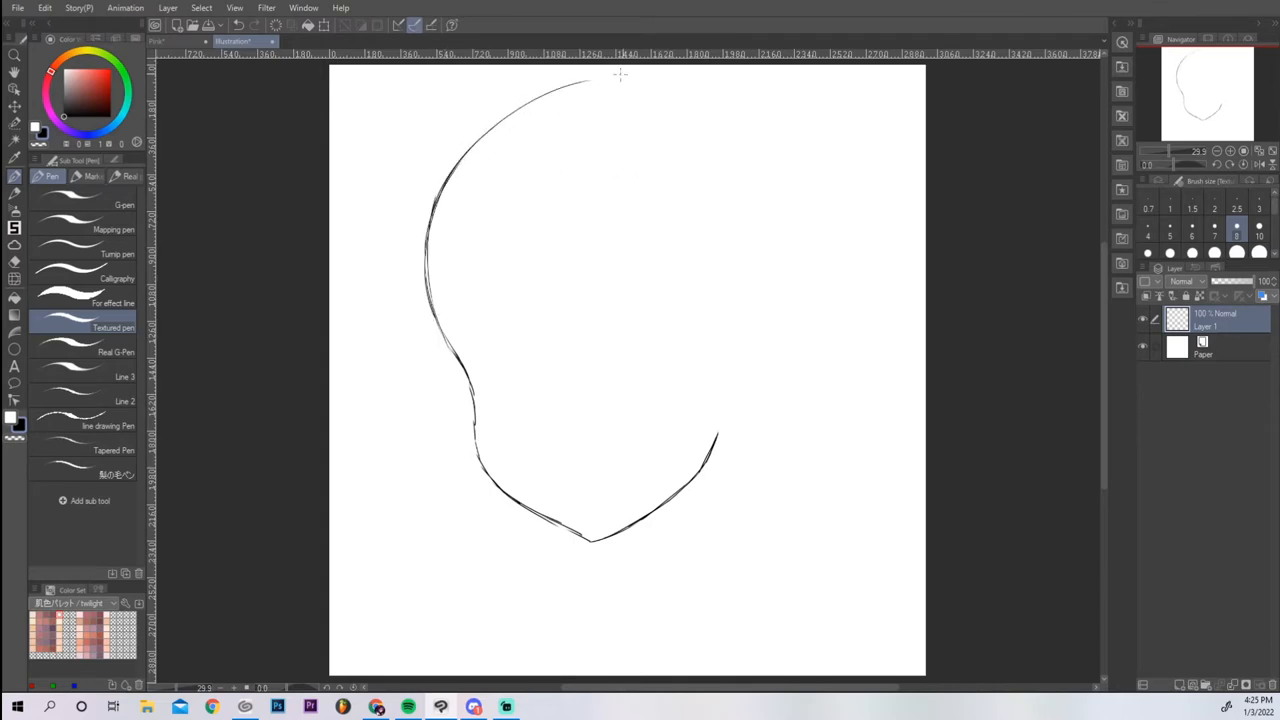
{"action": "left_click_drag", "start_coordinate": [620, 72], "coordinate": [808, 210]}
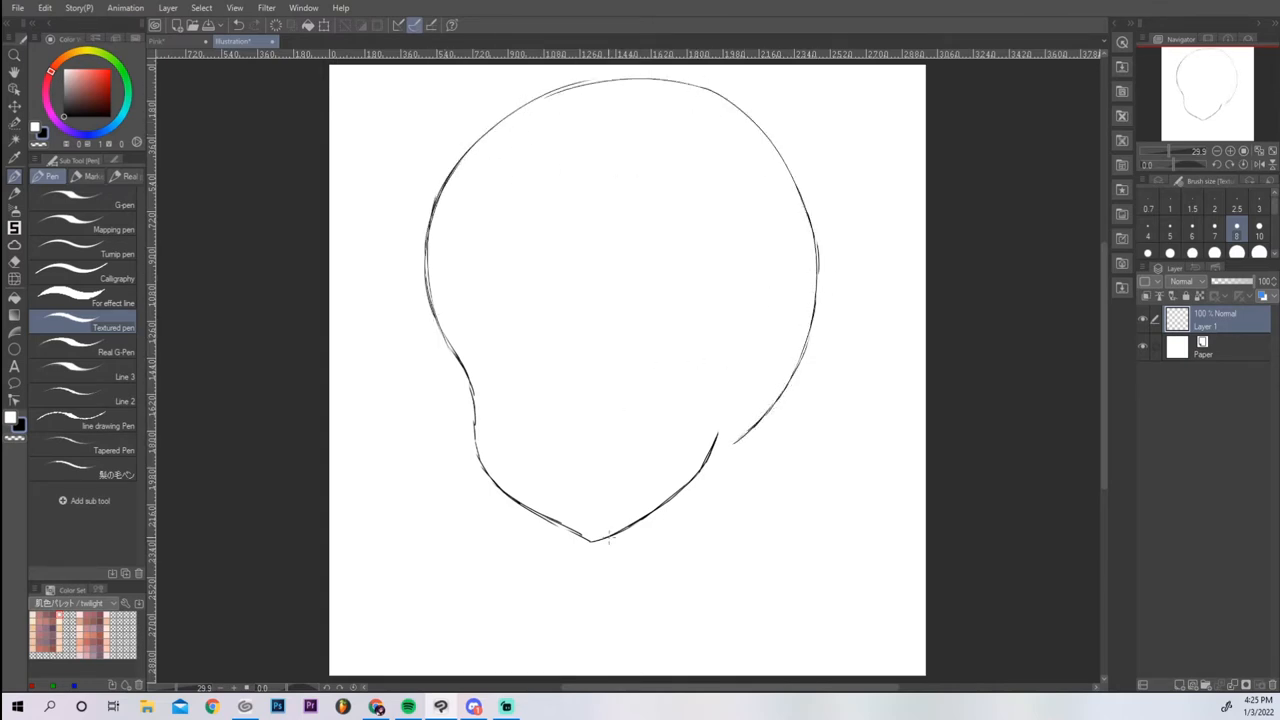
{"action": "left_click_drag", "start_coordinate": [524, 130], "coordinate": [596, 540]}
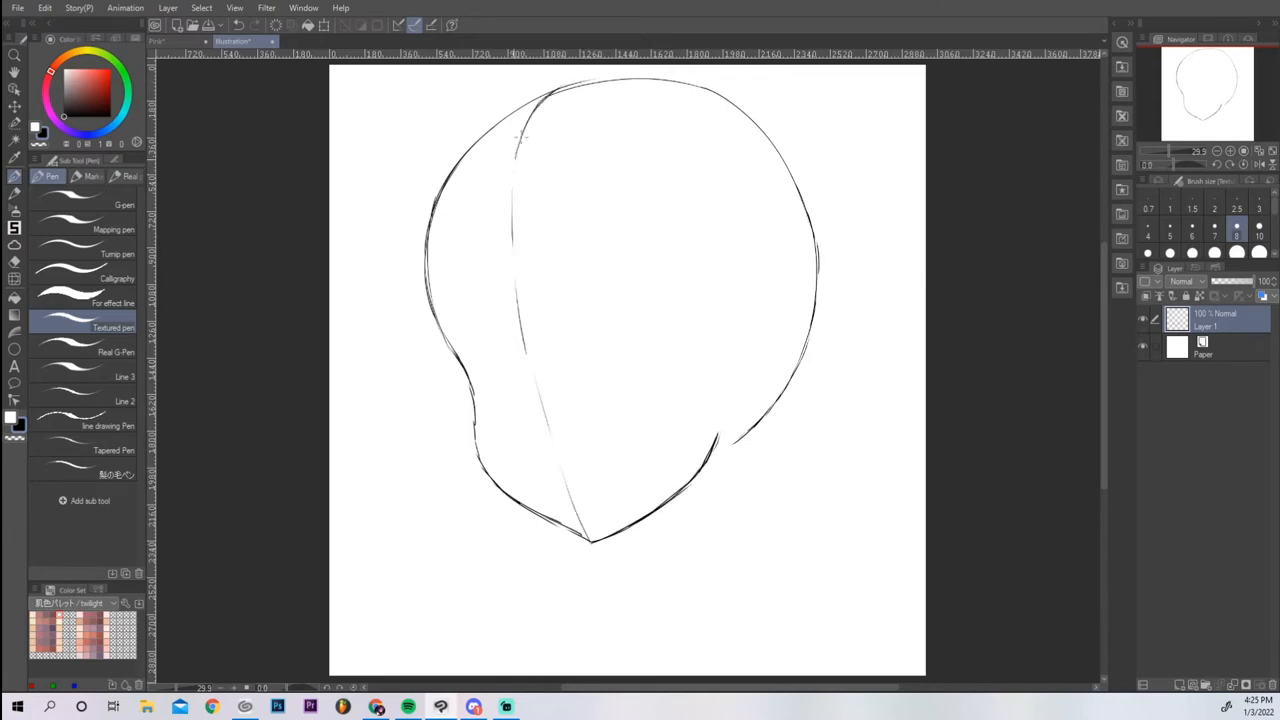
Step: Add the vertical face centerline, construction guides and the neck
{"action": "left_click_drag", "start_coordinate": [760, 176], "coordinate": [670, 510]}
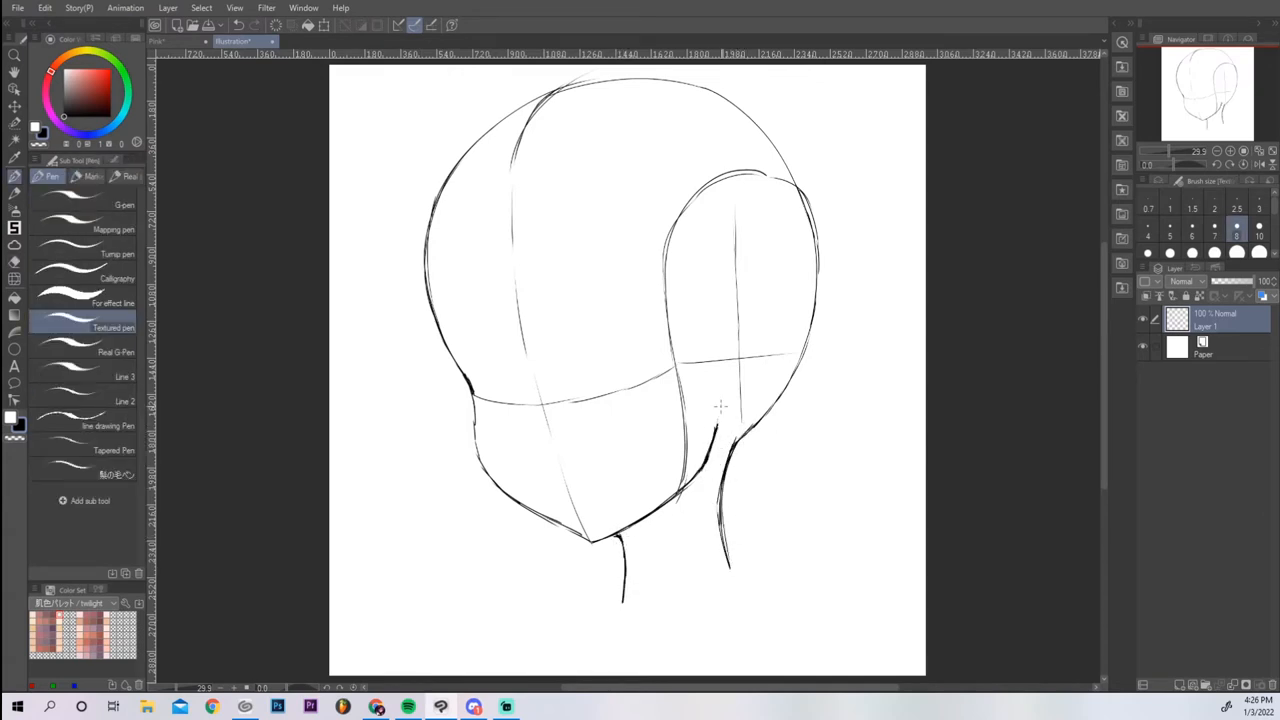
{"action": "left_click_drag", "start_coordinate": [830, 180], "coordinate": [910, 260]}
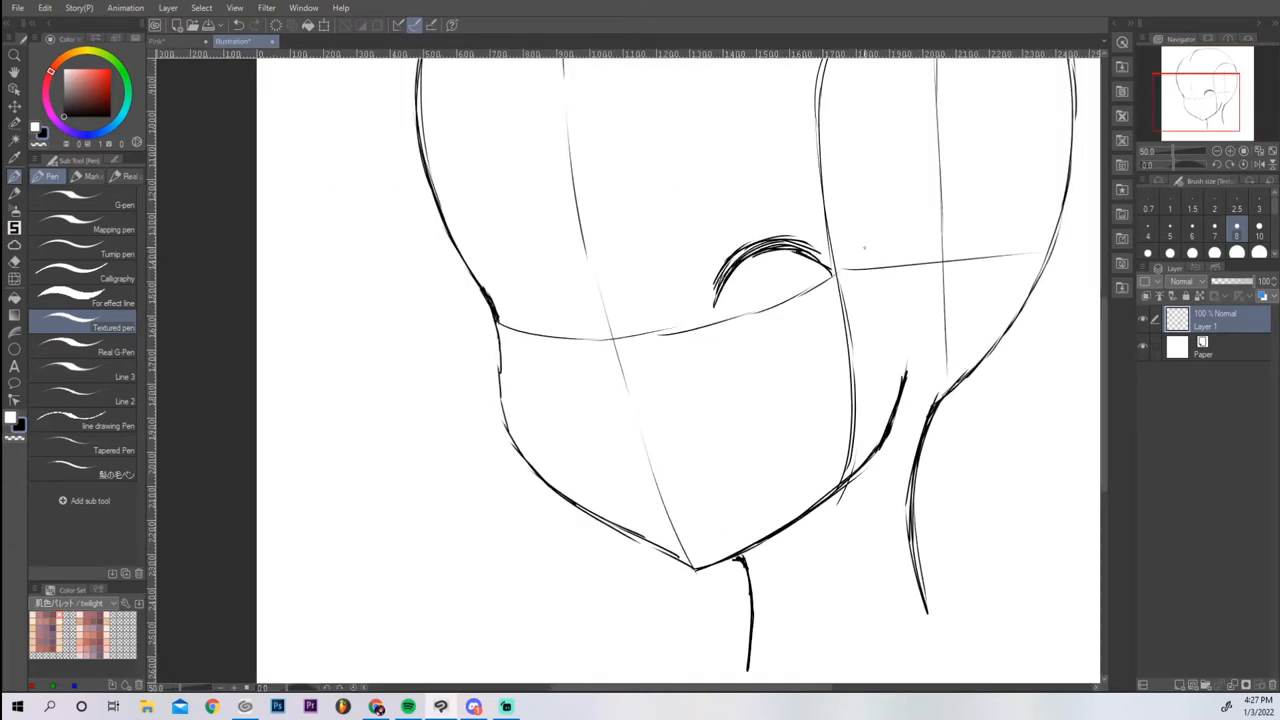
Step: Draw the near eye's upper lid curve, lash strokes and lower lid line
{"action": "left_click_drag", "start_coordinate": [760, 240], "coordinate": [840, 280]}
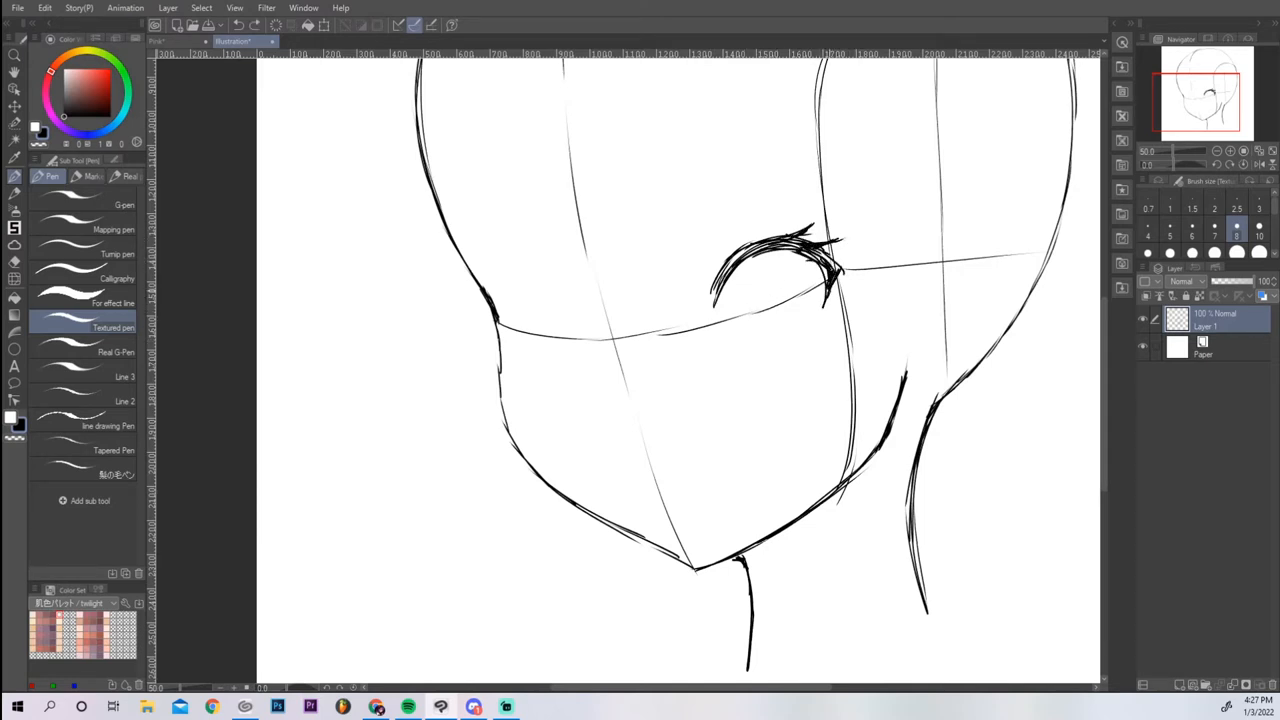
{"action": "left_click_drag", "start_coordinate": [756, 338], "coordinate": [804, 332]}
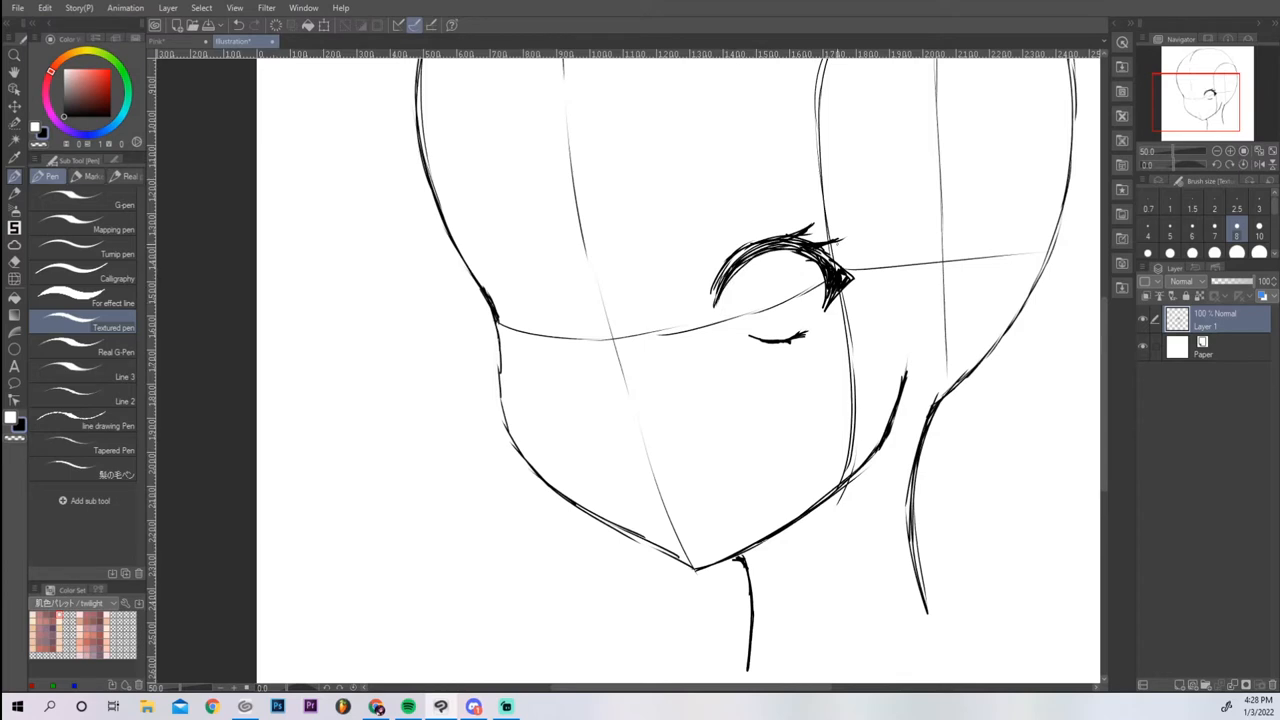
{"action": "left_click_drag", "start_coordinate": [790, 256], "coordinate": [770, 330]}
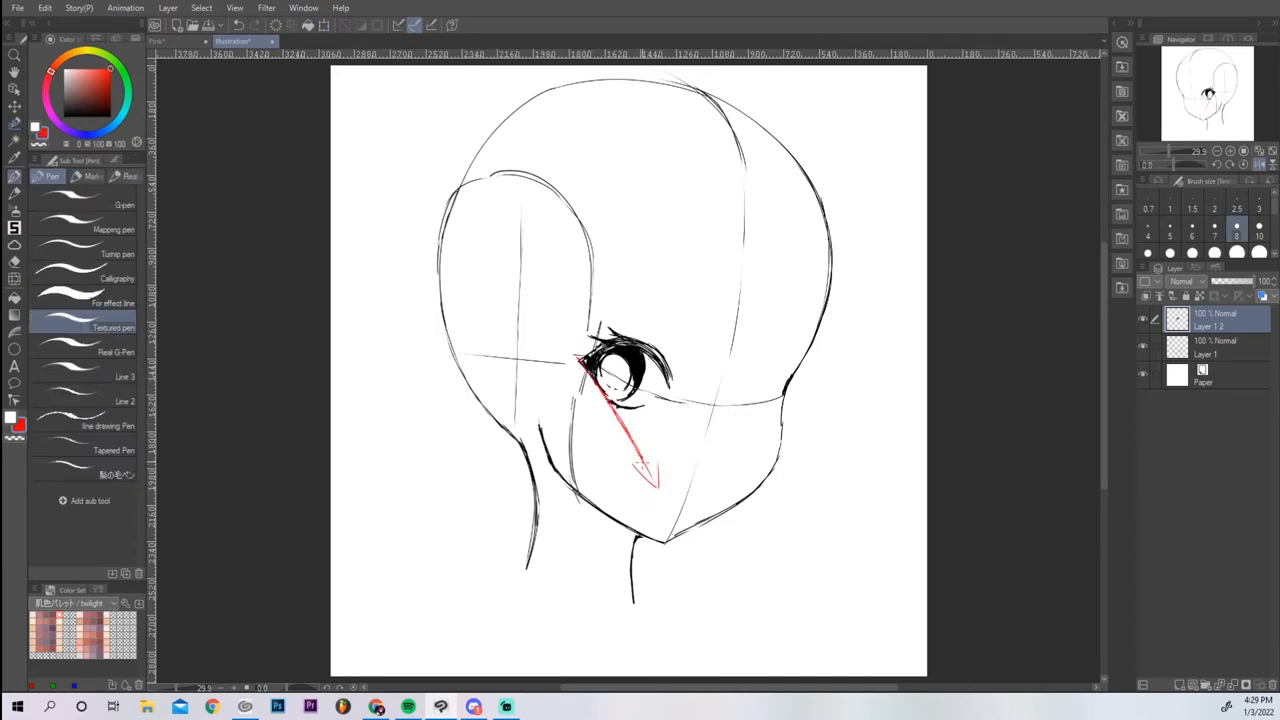
Step: Draw a red arrow for eye placement and write a 'Curve' note on the face
{"action": "left_click_drag", "start_coordinate": [590, 350], "coordinate": [700, 490]}
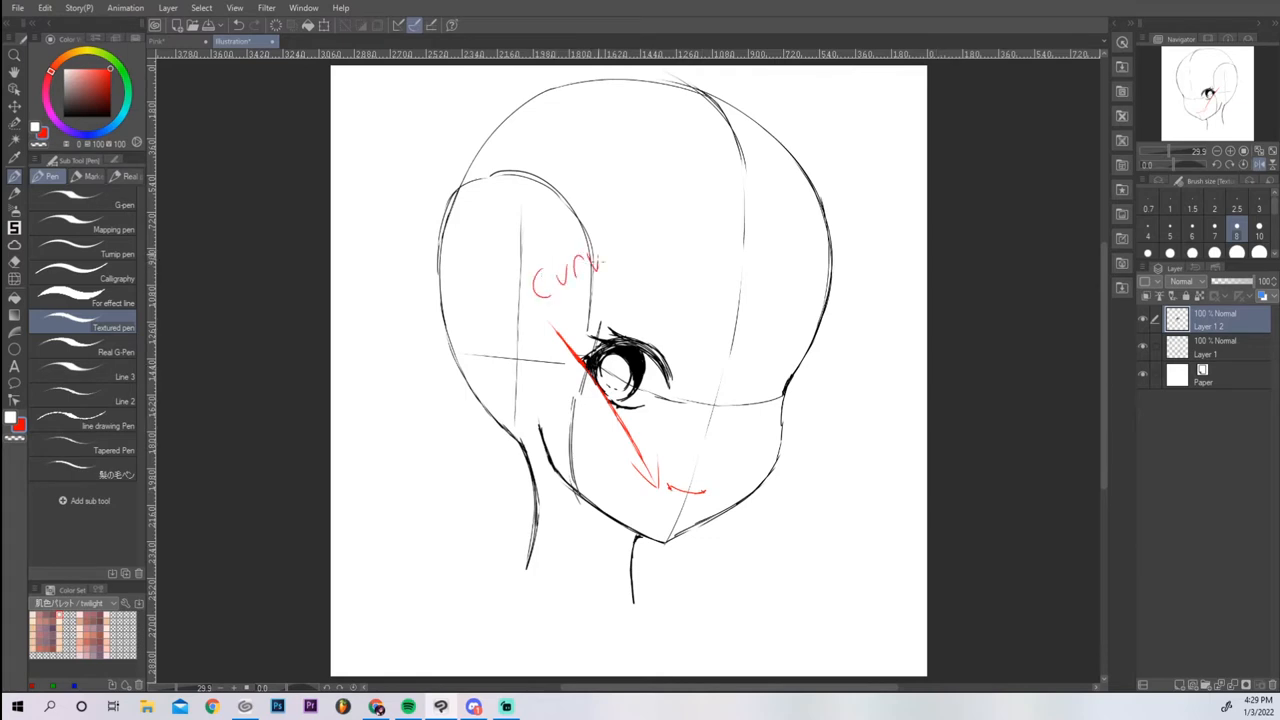
{"action": "left_click_drag", "start_coordinate": [556, 290], "coordinate": [690, 310]}
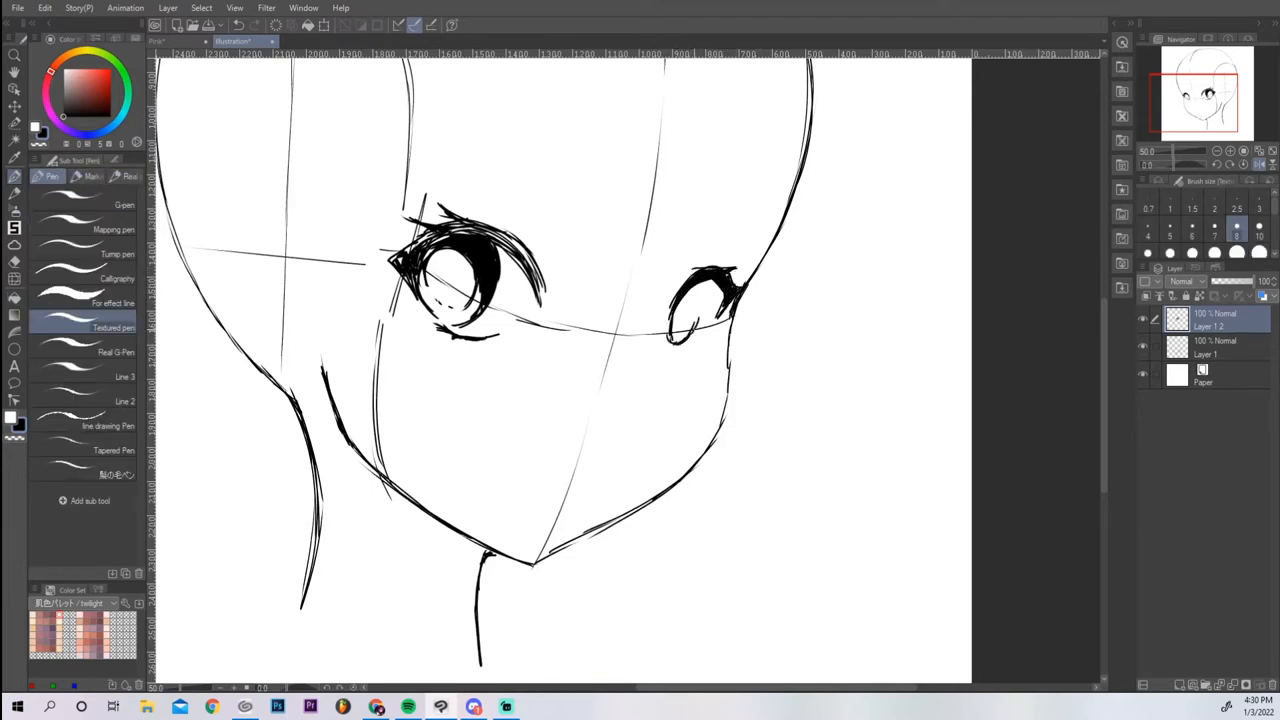
Step: Sketch the shape of the second eye on the far side of the face
{"action": "left_click_drag", "start_coordinate": [690, 300], "coordinate": [700, 330]}
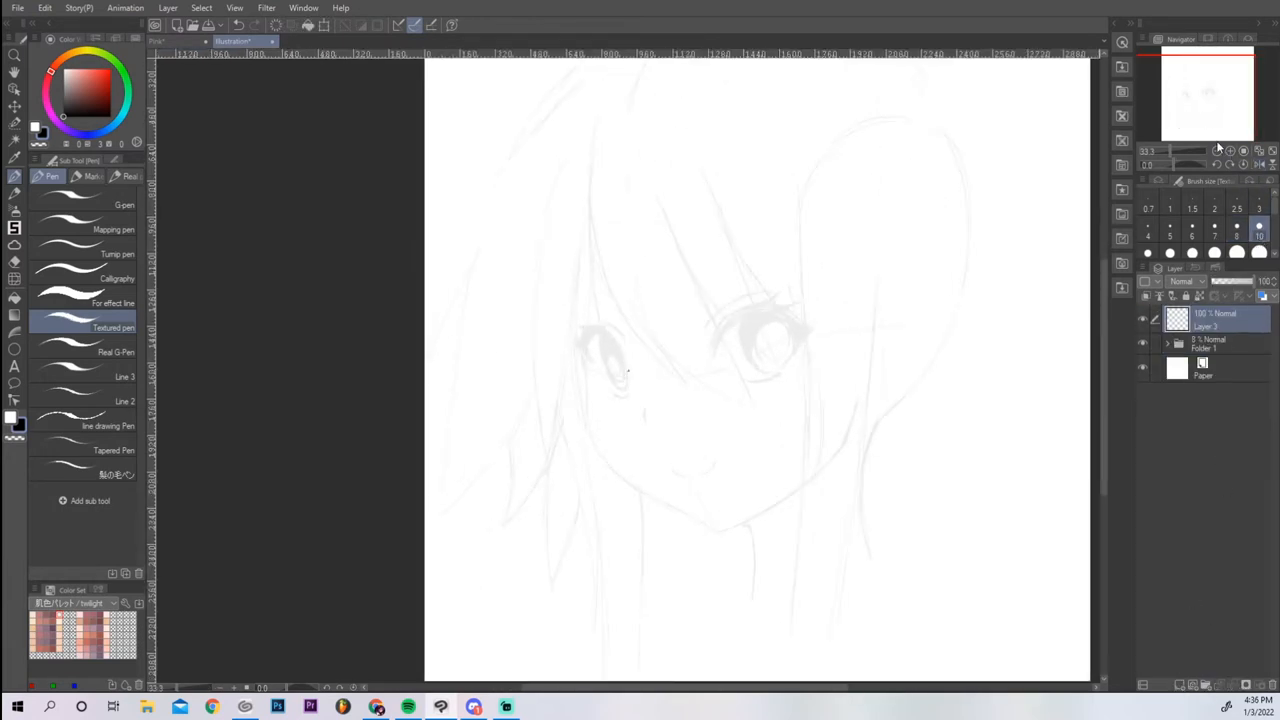
Step: Ink bold jaw, chin and neck lines over the faded sketch
{"action": "left_click_drag", "start_coordinate": [548, 196], "coordinate": [600, 464]}
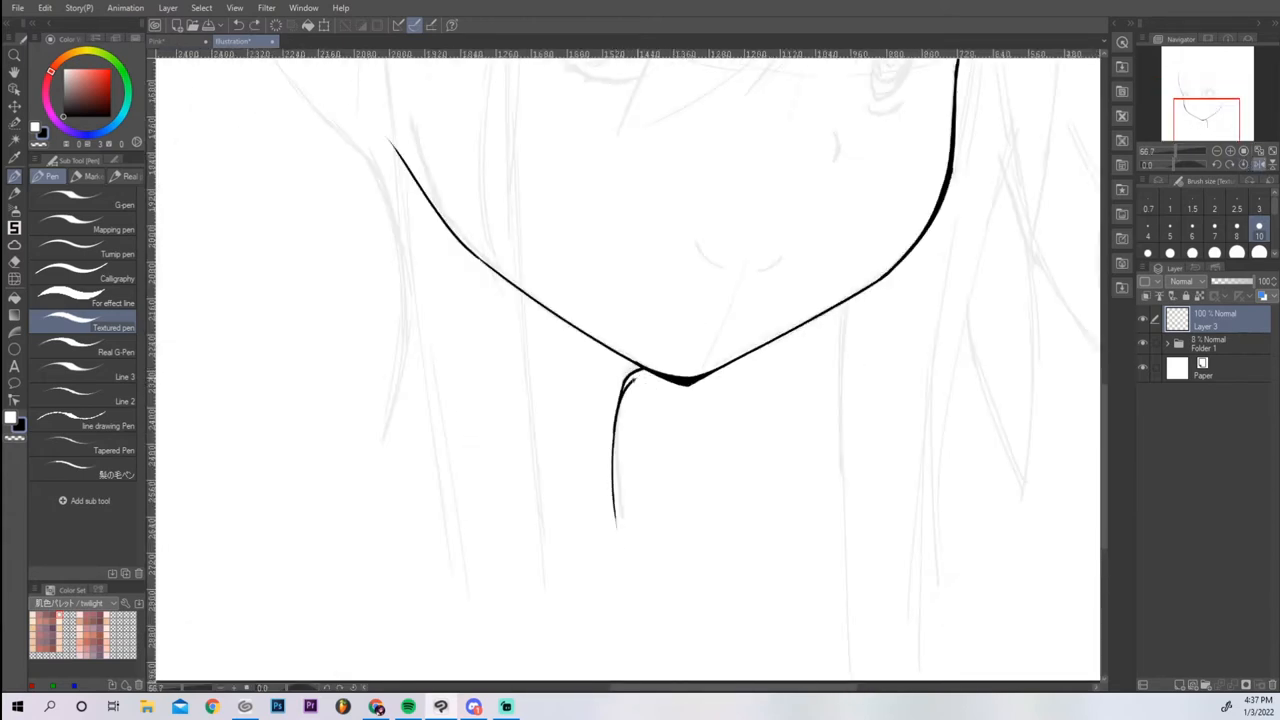
{"action": "left_click_drag", "start_coordinate": [550, 300], "coordinate": [644, 380]}
{"action": "type", "text": "Eyes"}
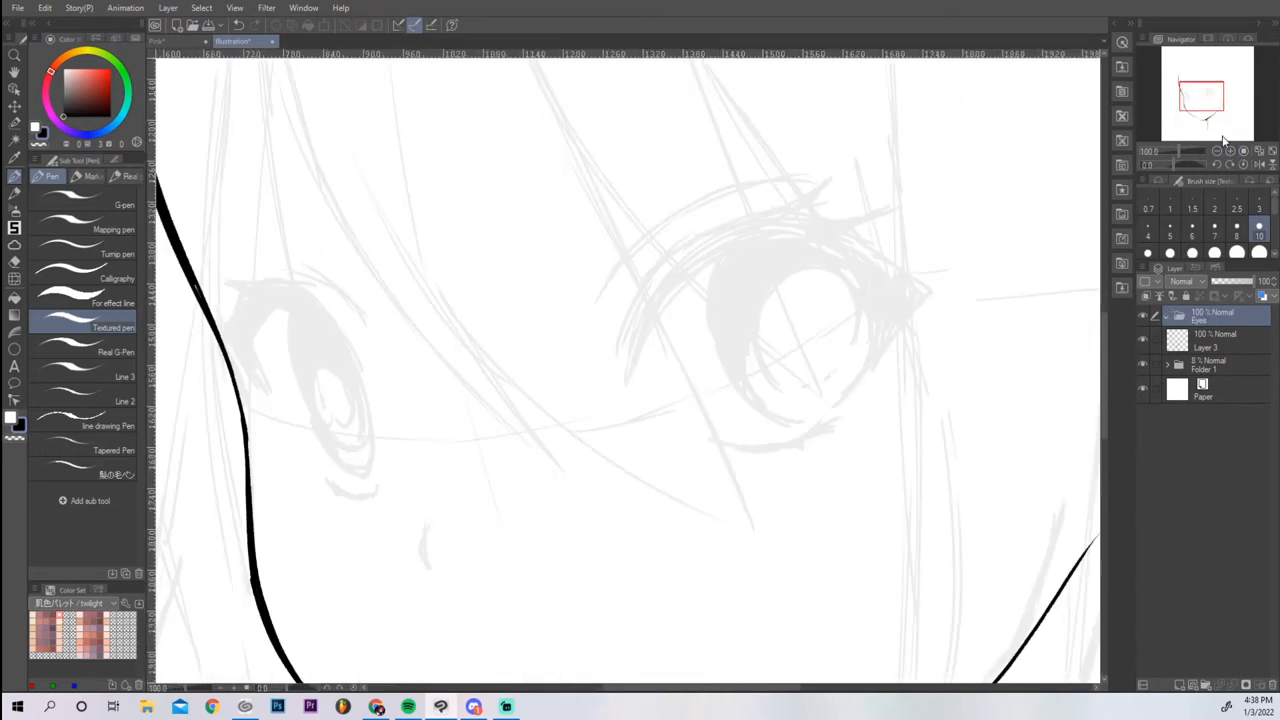
Step: Ink the first eye's thick upper lashes and the second eye's upper lid line
{"action": "left_click_drag", "start_coordinate": [680, 244], "coordinate": [620, 400]}
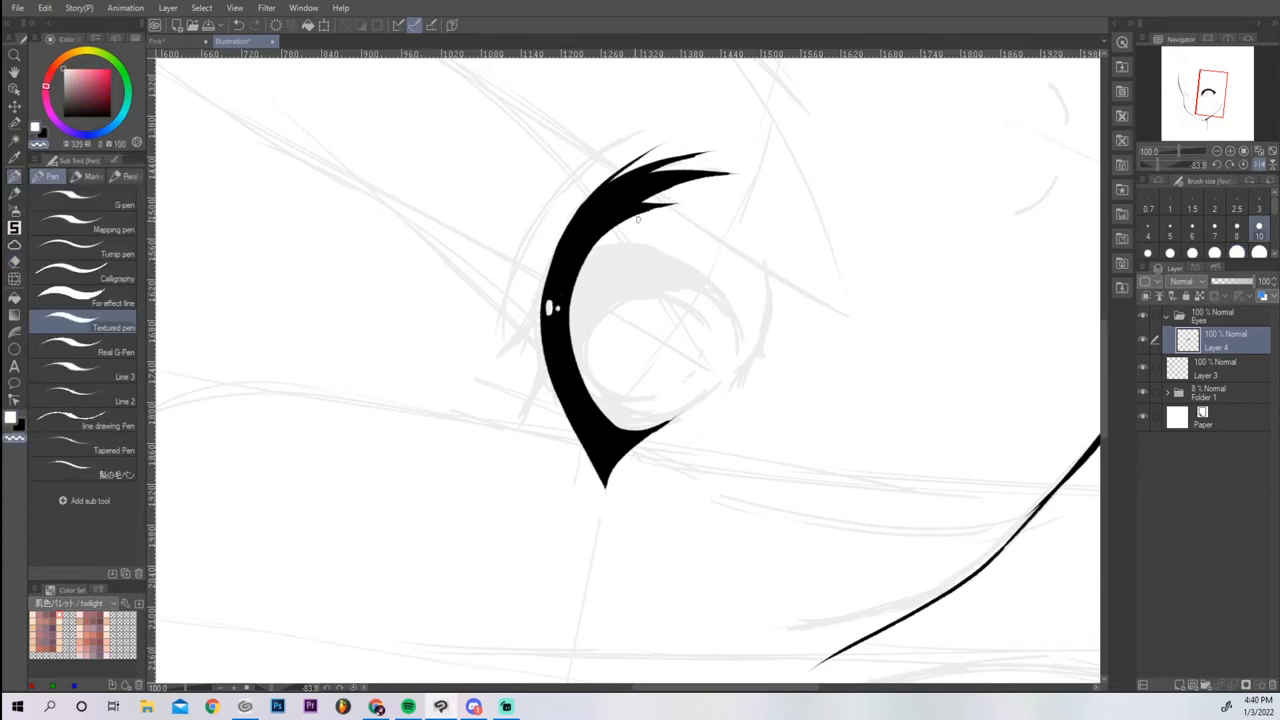
{"action": "mouse_move", "coordinate": [774, 166]}
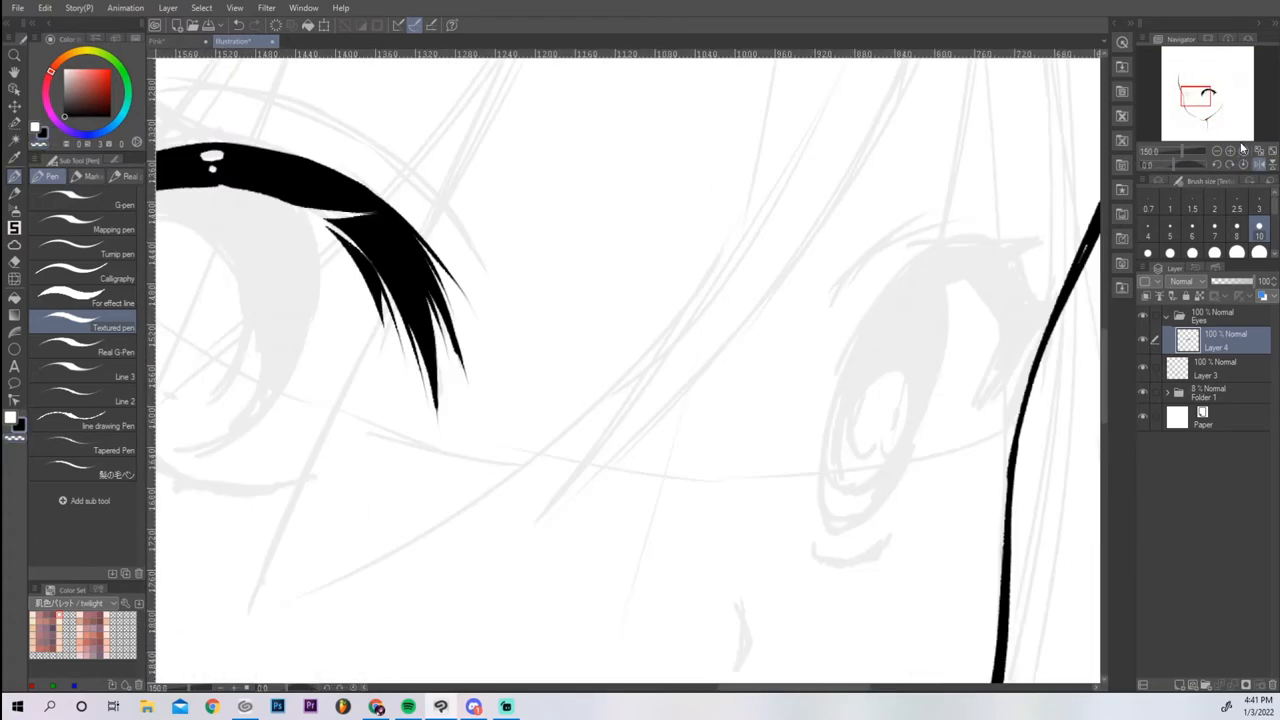
{"action": "left_click_drag", "start_coordinate": [930, 244], "coordinate": [824, 464]}
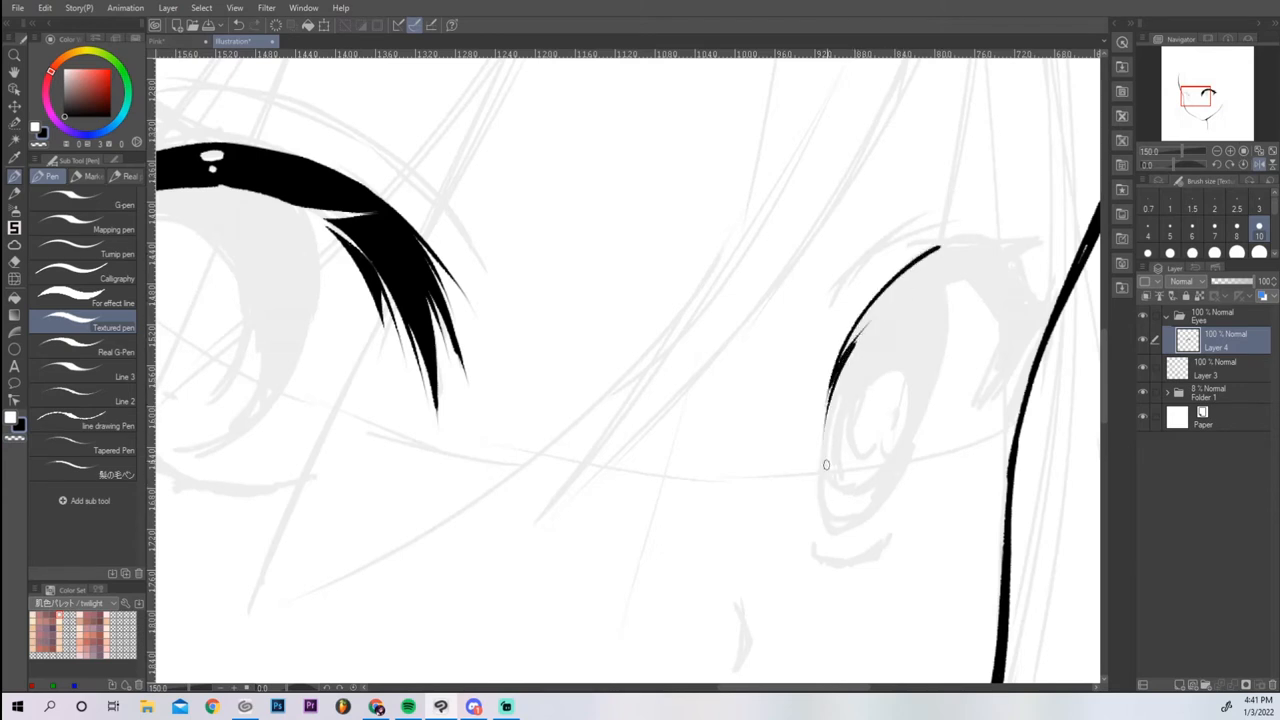
{"action": "left_click_drag", "start_coordinate": [826, 464], "coordinate": [996, 304]}
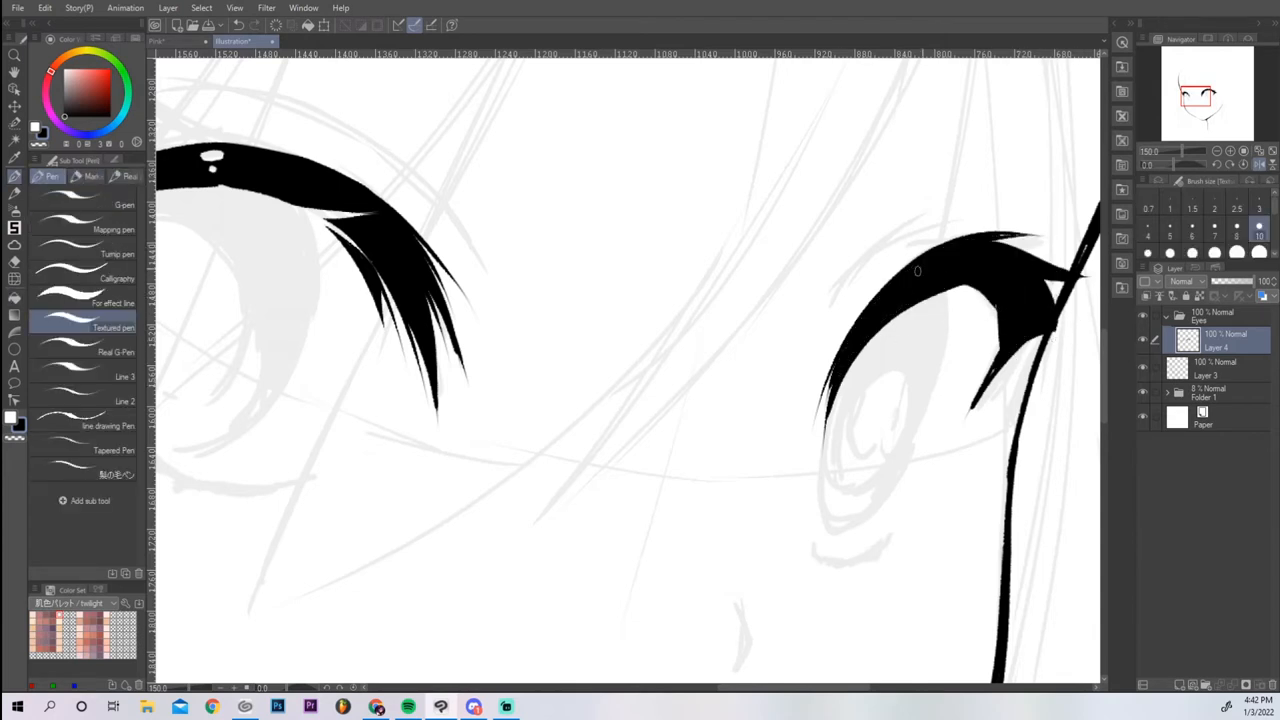
Step: Thicken the second eye's lashes before tinting them dark red
{"action": "left_click_drag", "start_coordinate": [900, 250], "coordinate": [1040, 270]}
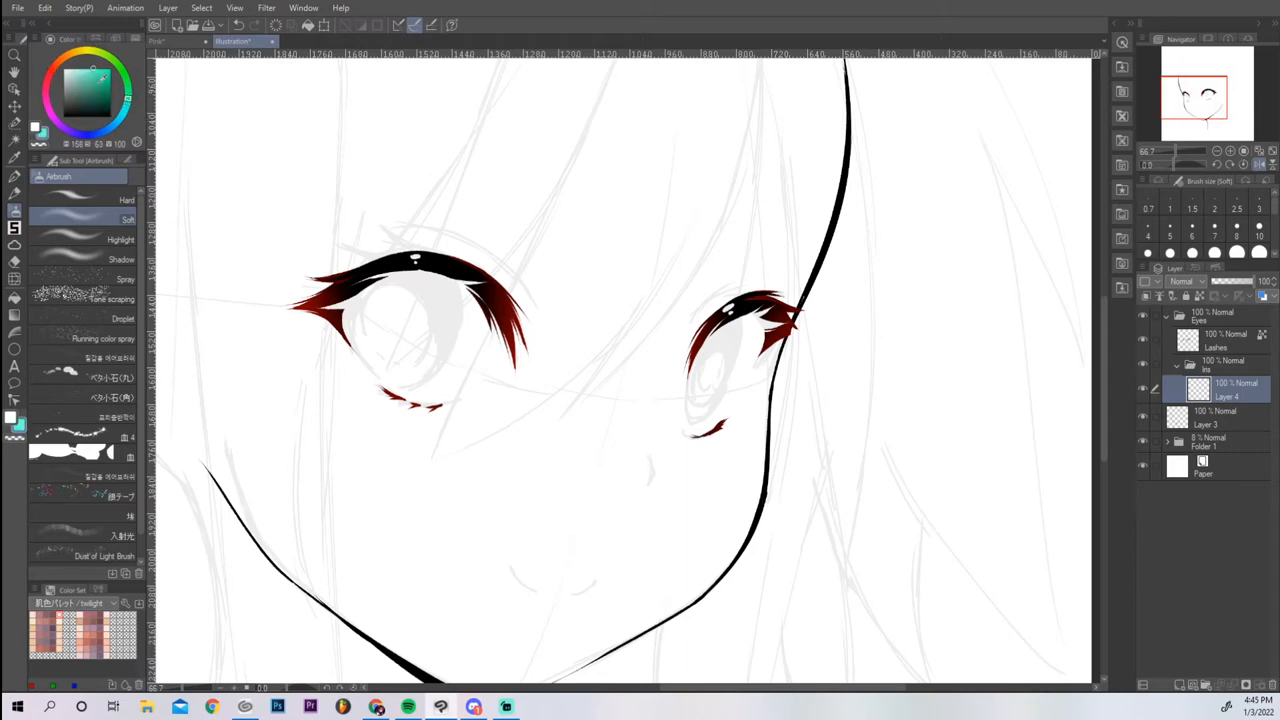
Step: Fill the second iris with light blue and soften both fills with the Blur tool
{"action": "left_click", "coordinate": [48, 176]}
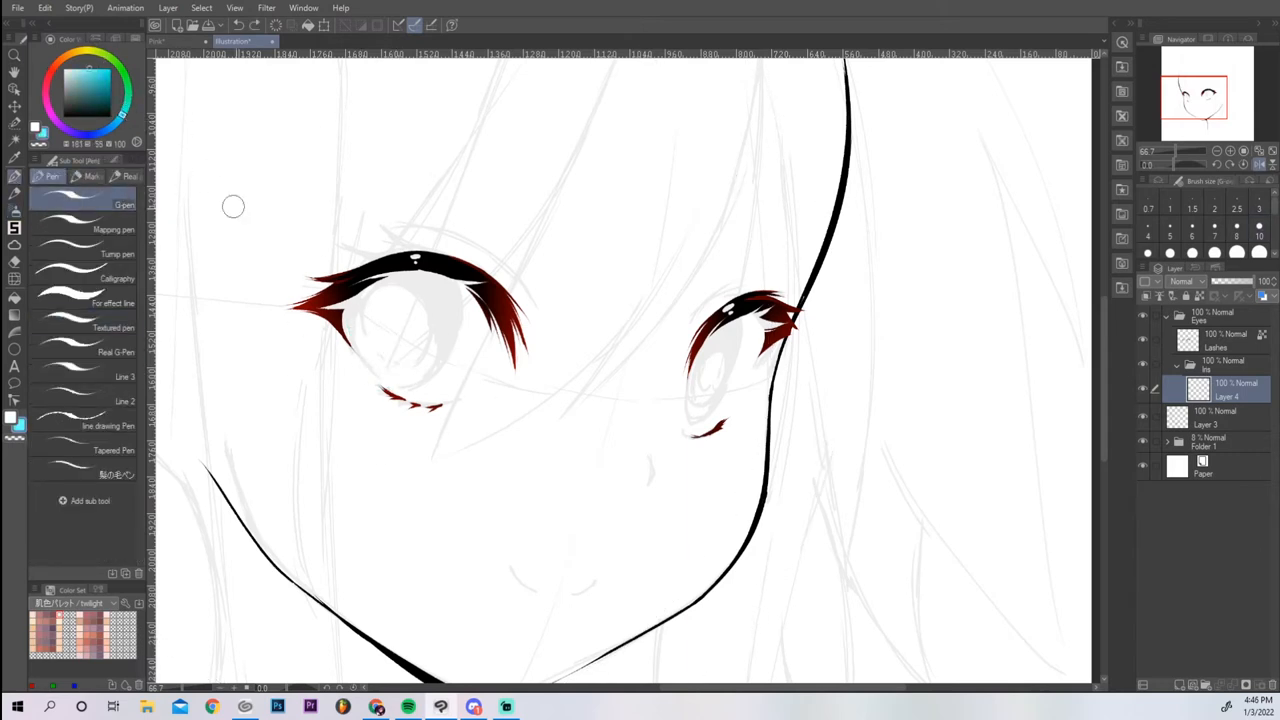
{"action": "left_click_drag", "start_coordinate": [390, 290], "coordinate": [390, 380]}
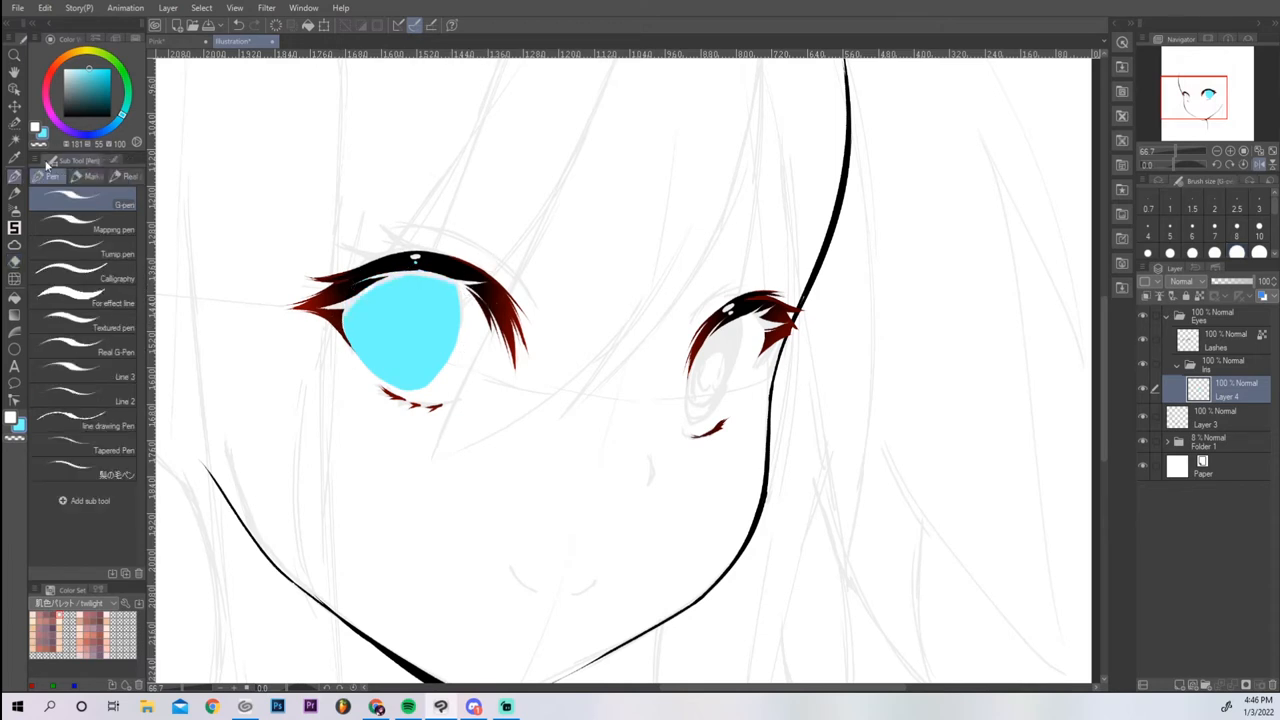
{"action": "left_click_drag", "start_coordinate": [690, 360], "coordinate": [740, 400]}
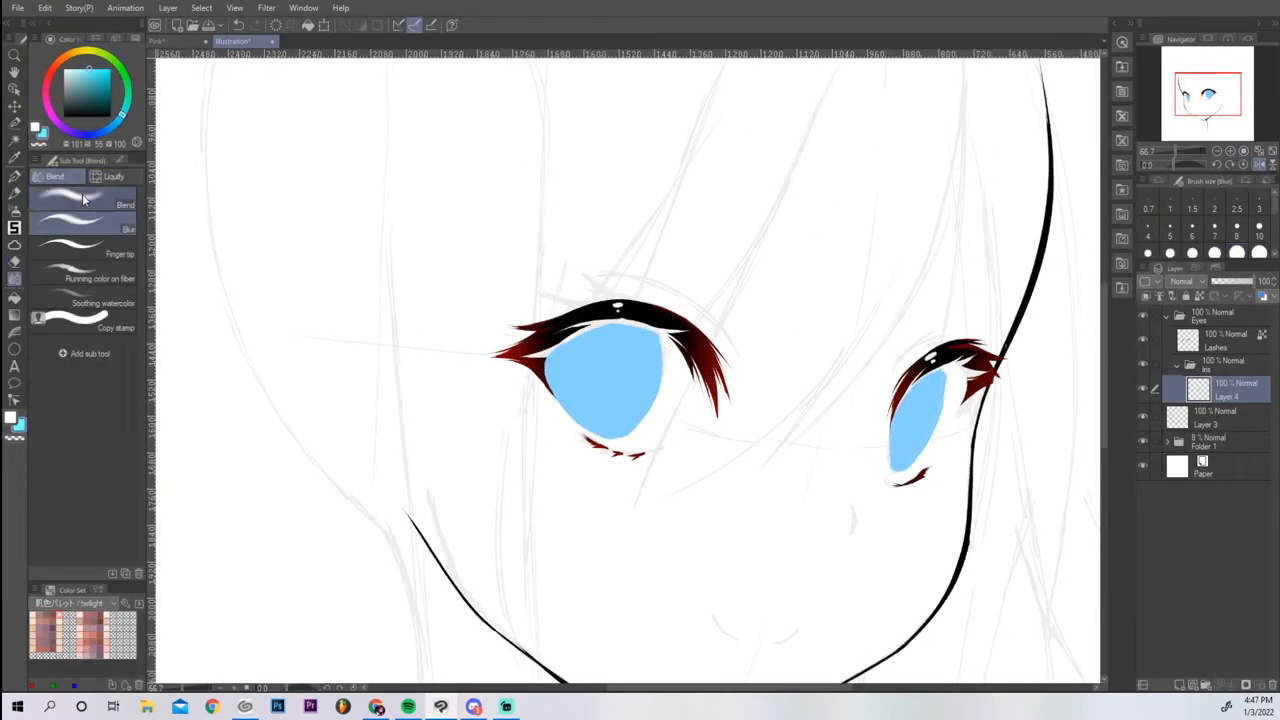
{"action": "left_click", "coordinate": [128, 228]}
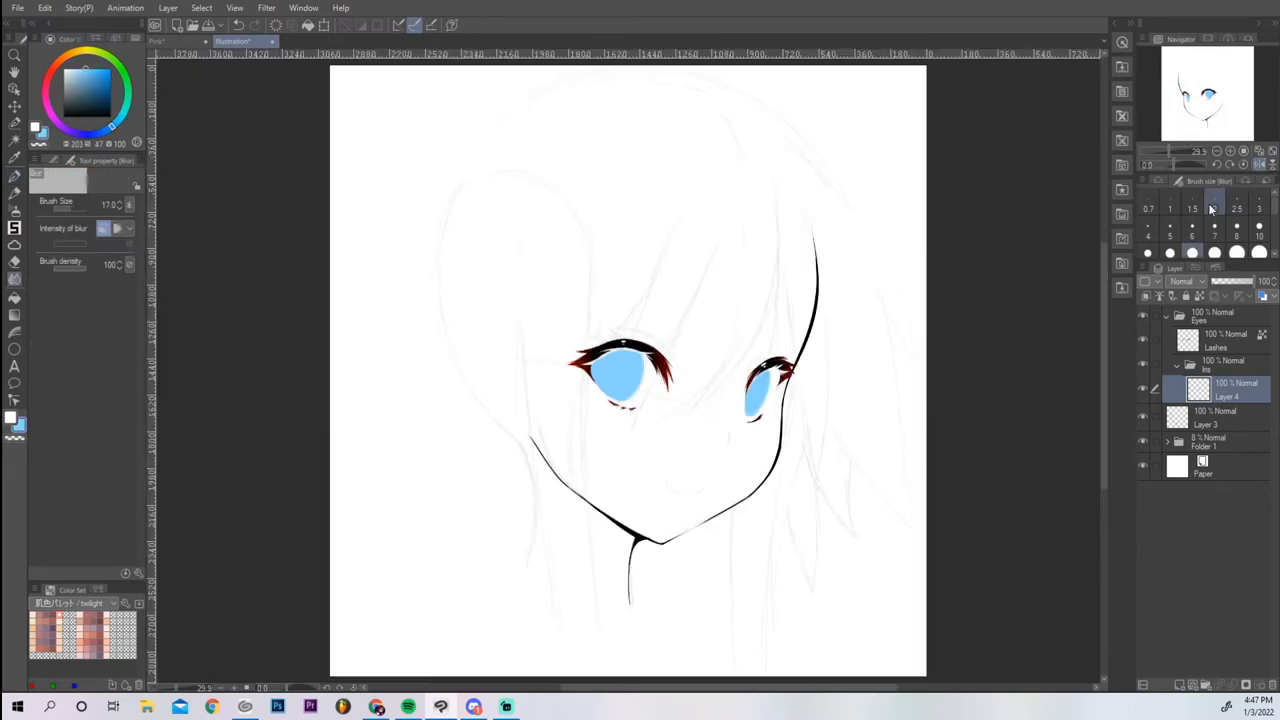
Step: Shade the irises navy to bright blue, tuning brightness and hue via Hue/Saturation/Luminosity
{"action": "left_click", "coordinate": [1244, 152]}
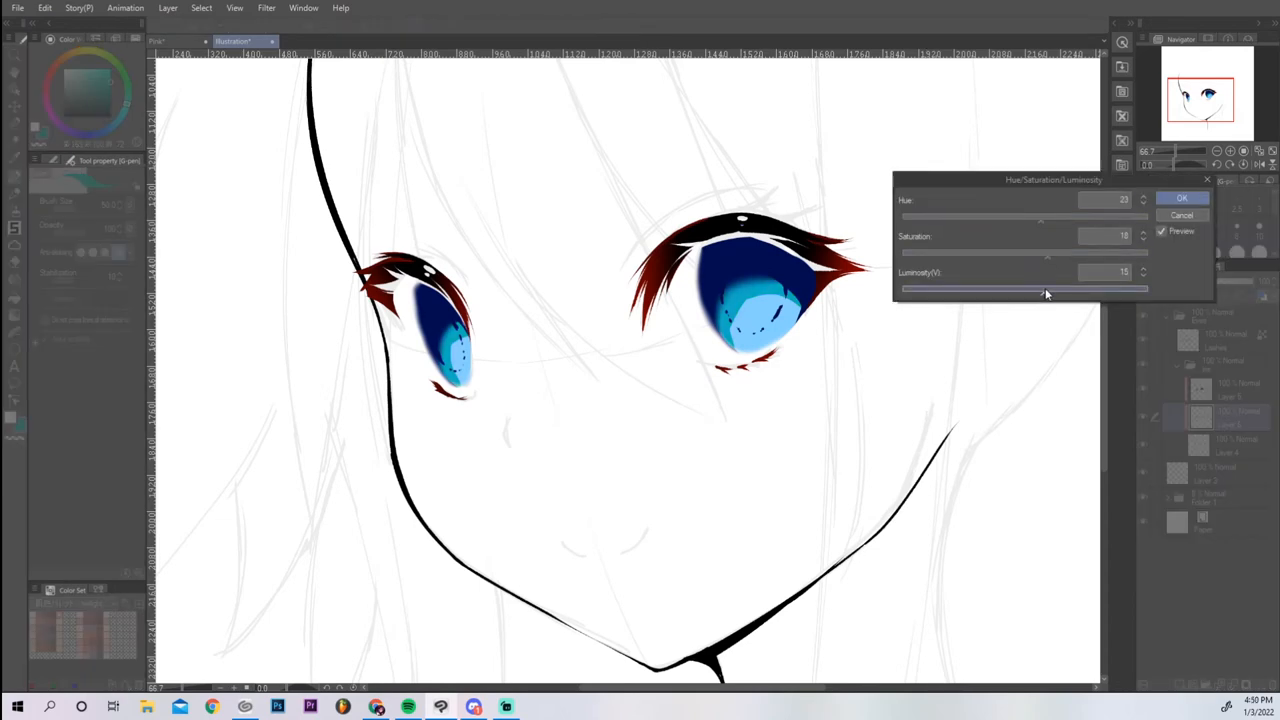
{"action": "left_click", "coordinate": [1180, 198]}
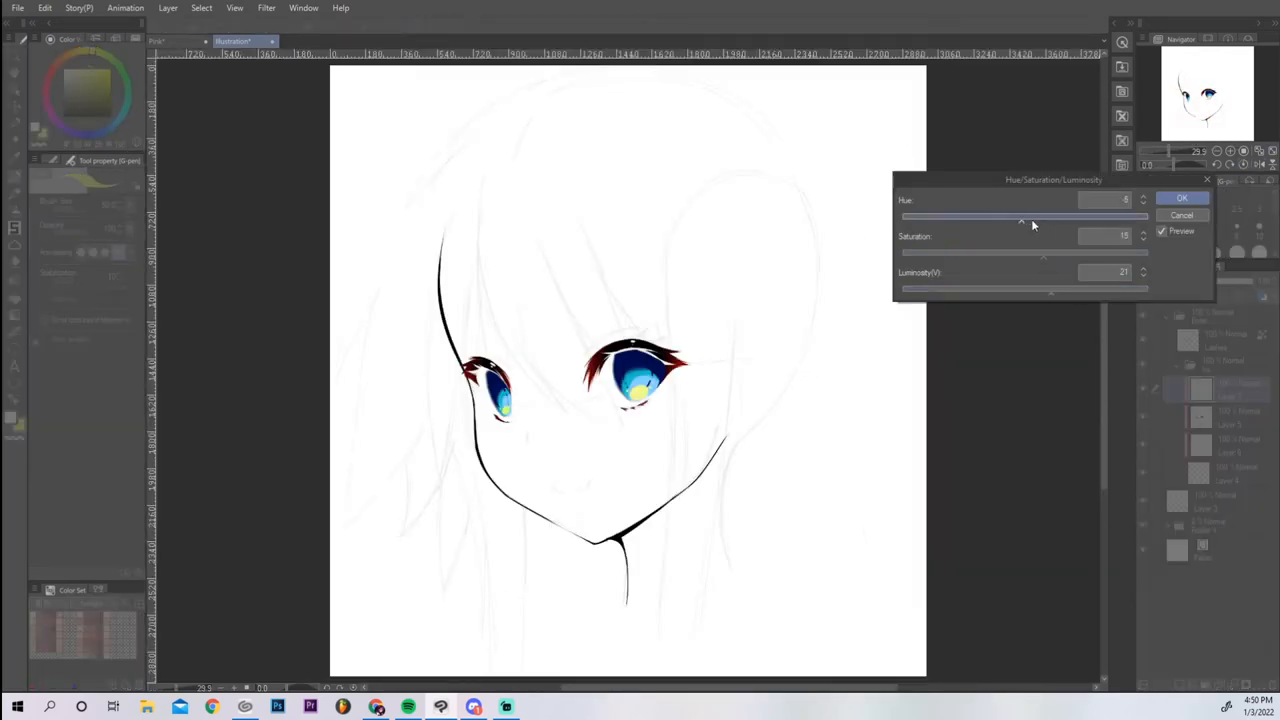
{"action": "left_click", "coordinate": [1182, 198]}
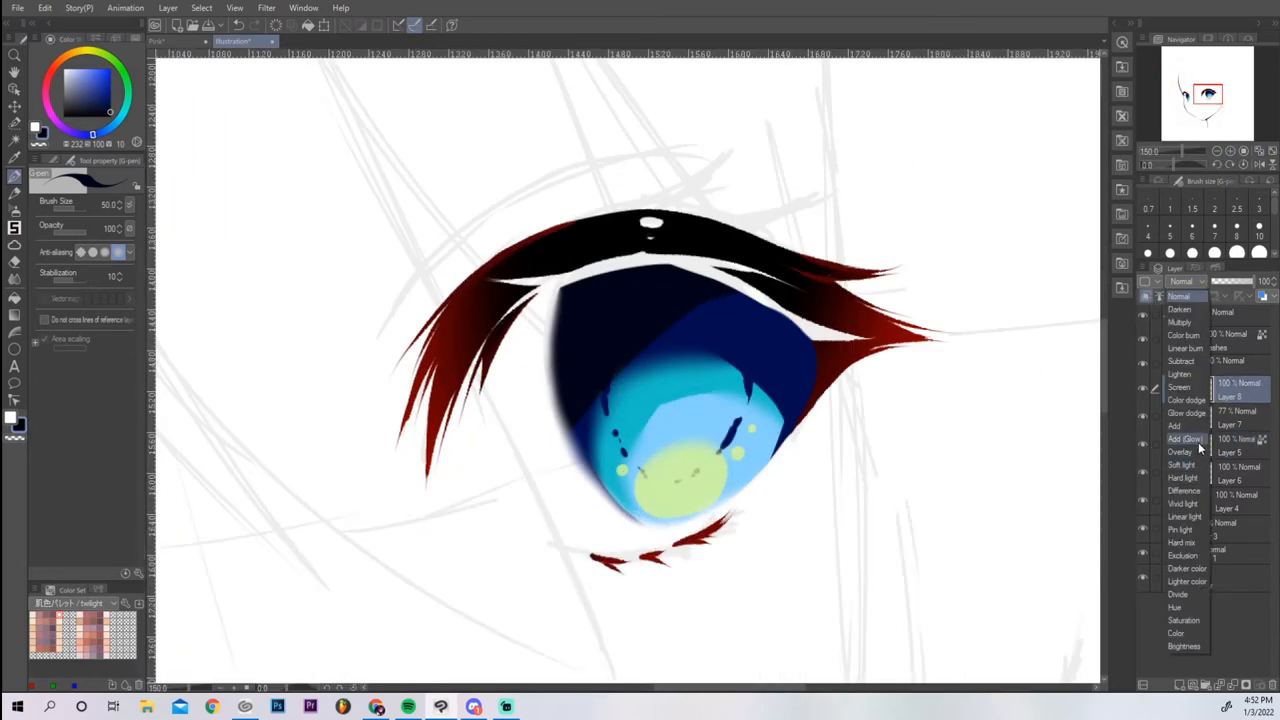
Step: Set the sparkle layer to Add (Glow) and tune its saturation, hue and brightness
{"action": "left_click", "coordinate": [1188, 440]}
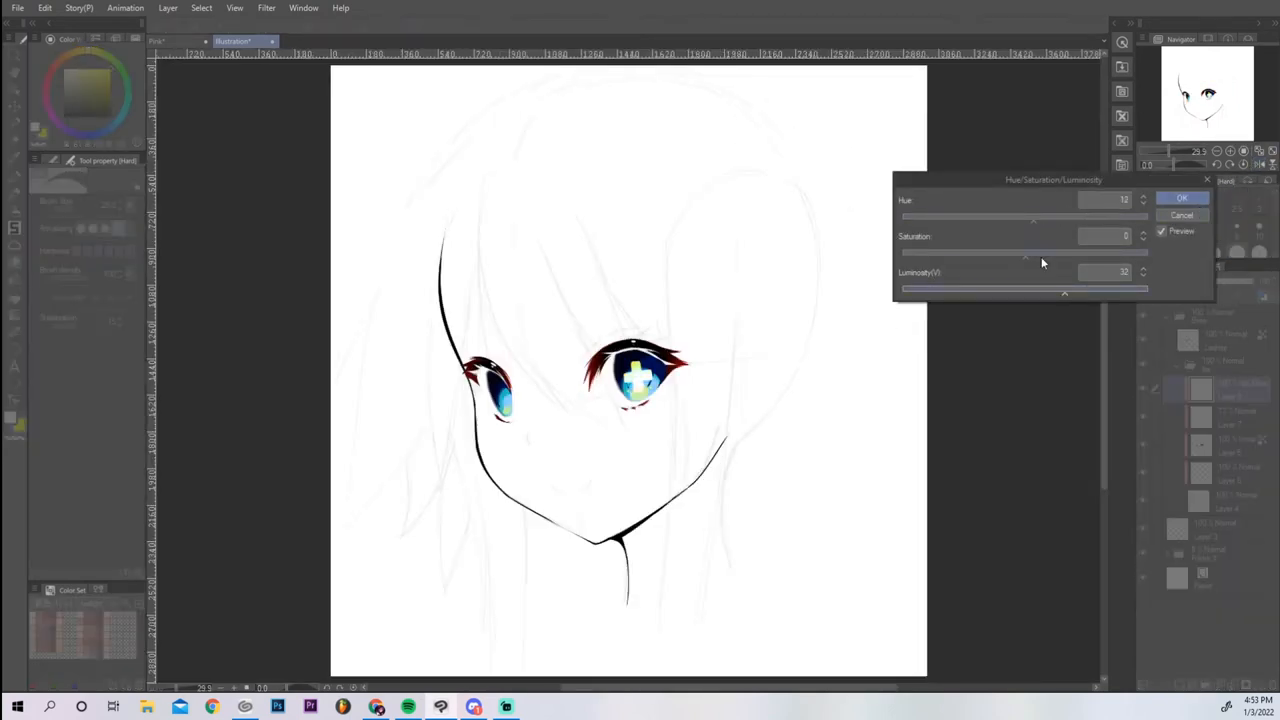
{"action": "left_click", "coordinate": [1180, 198]}
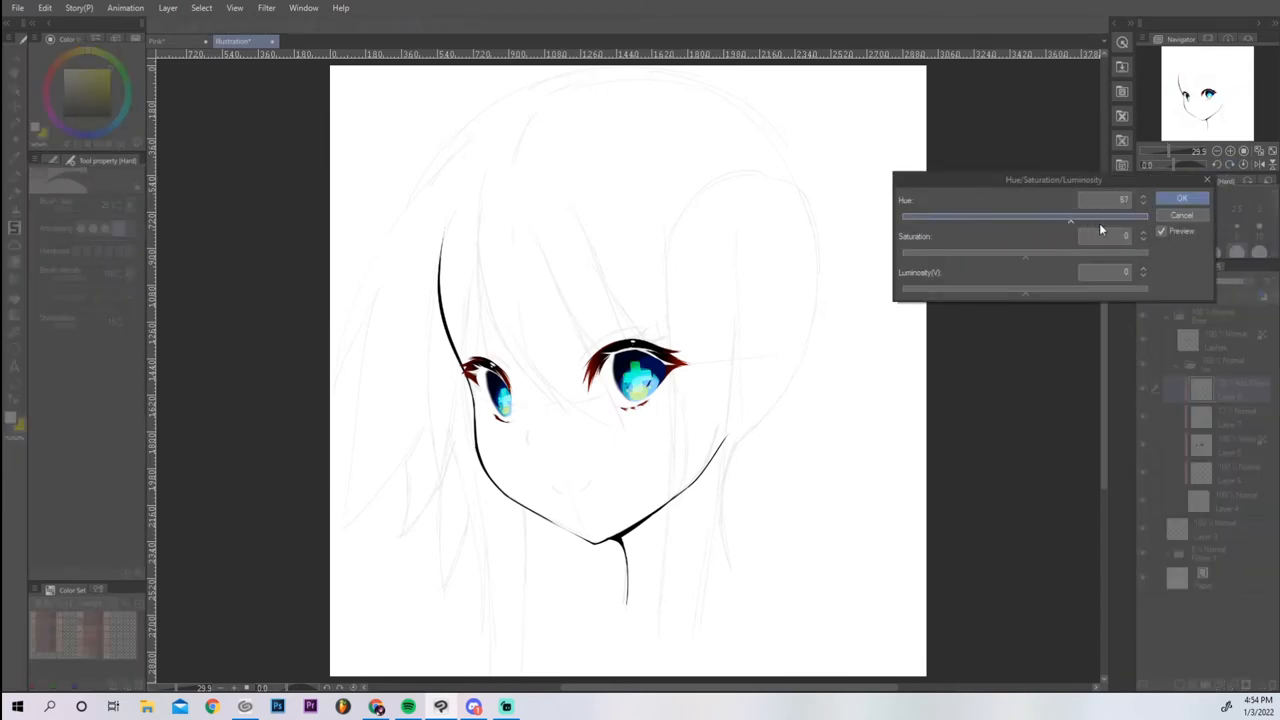
{"action": "left_click_drag", "start_coordinate": [1000, 292], "coordinate": [1104, 292]}
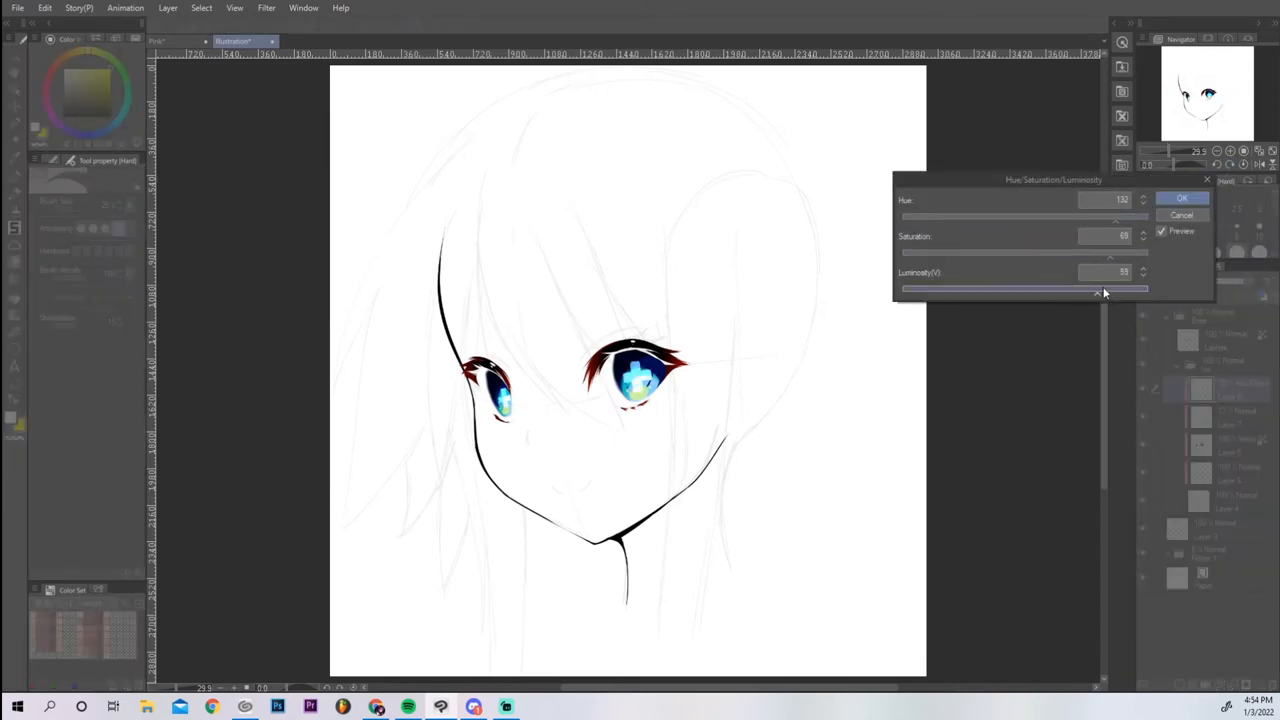
{"action": "left_click", "coordinate": [1182, 198]}
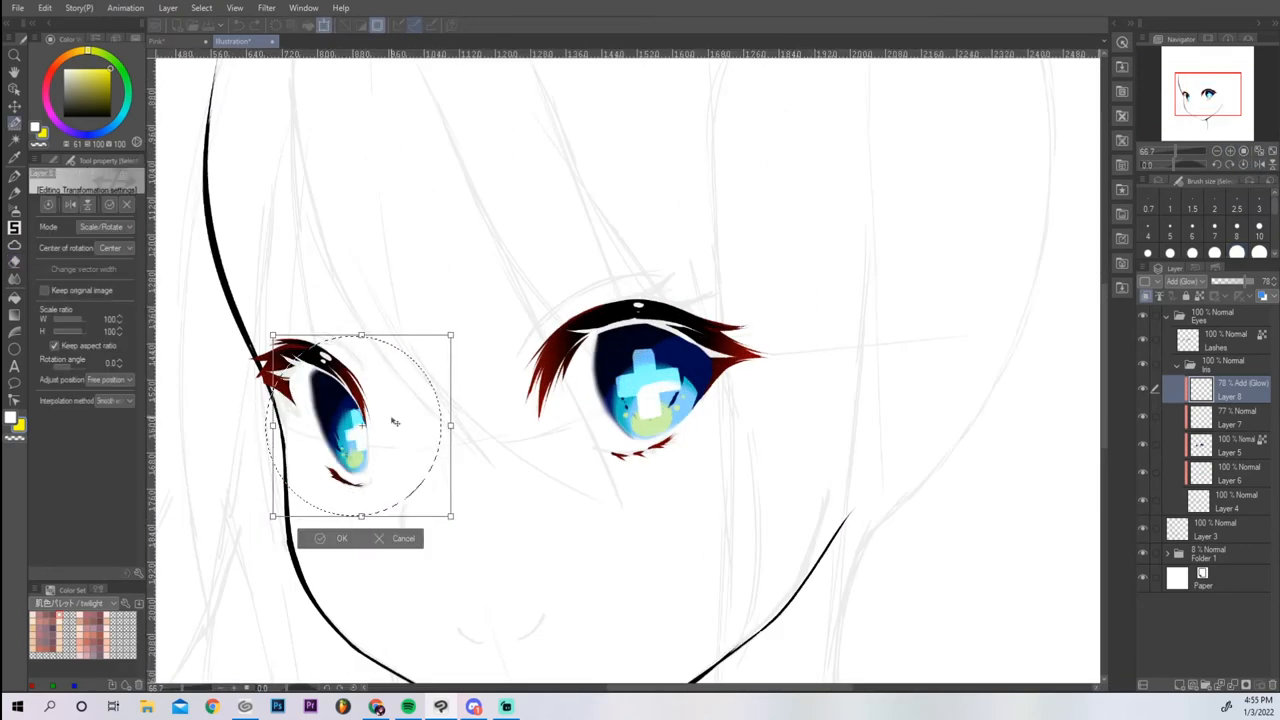
Step: Confirm the resized sparkle transform on the left eye
{"action": "left_click", "coordinate": [342, 538]}
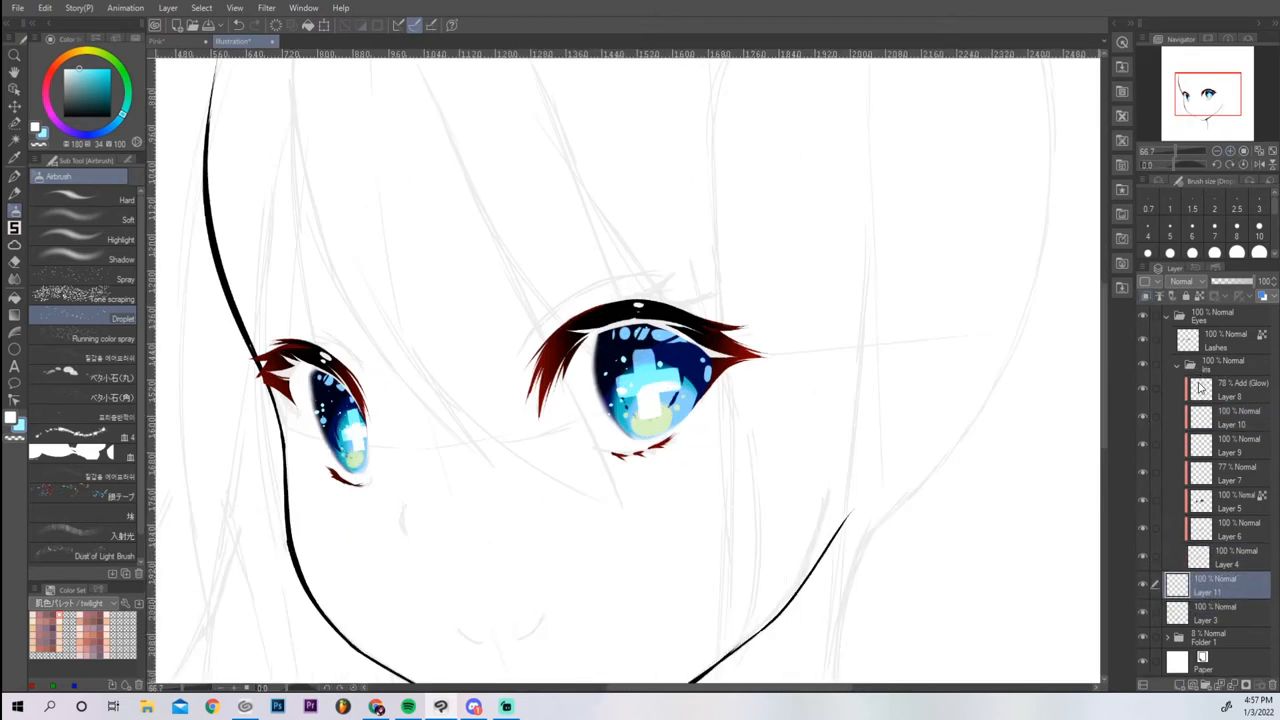
Step: Paint pale blue on the eye whites on a new layer, blur it, and enable the Border effect
{"action": "left_click", "coordinate": [14, 176]}
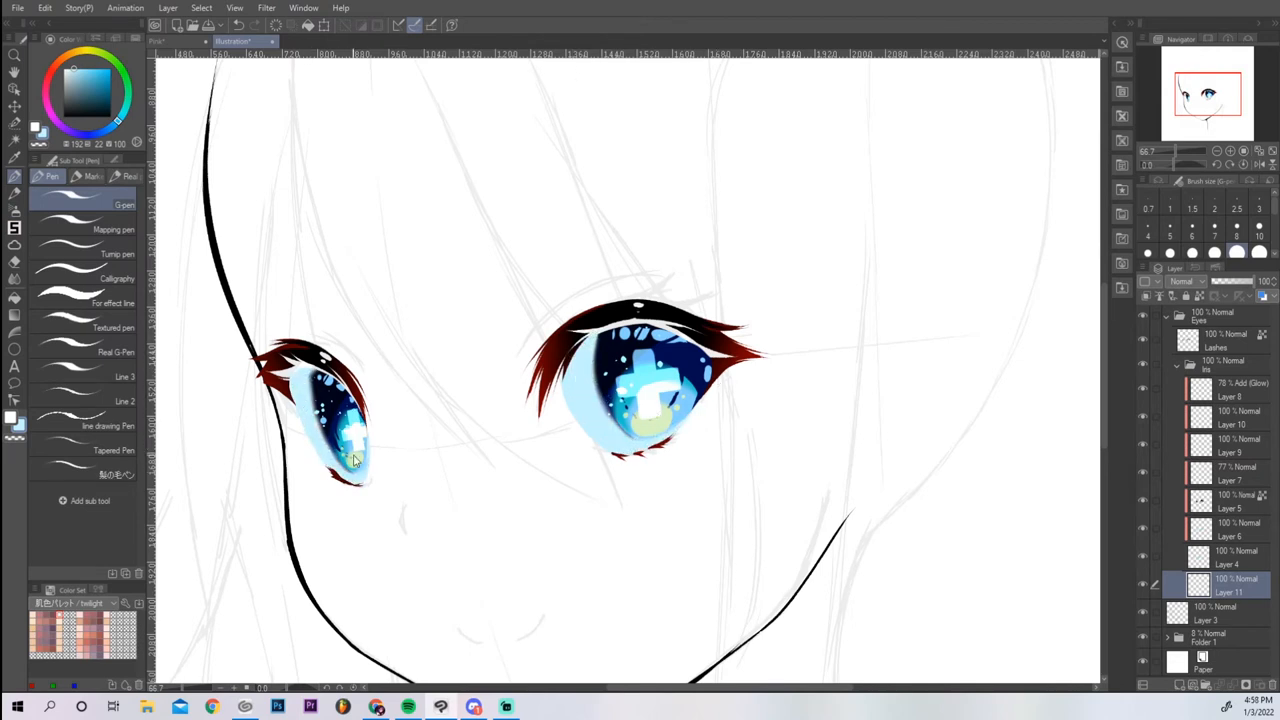
{"action": "left_click", "coordinate": [14, 174]}
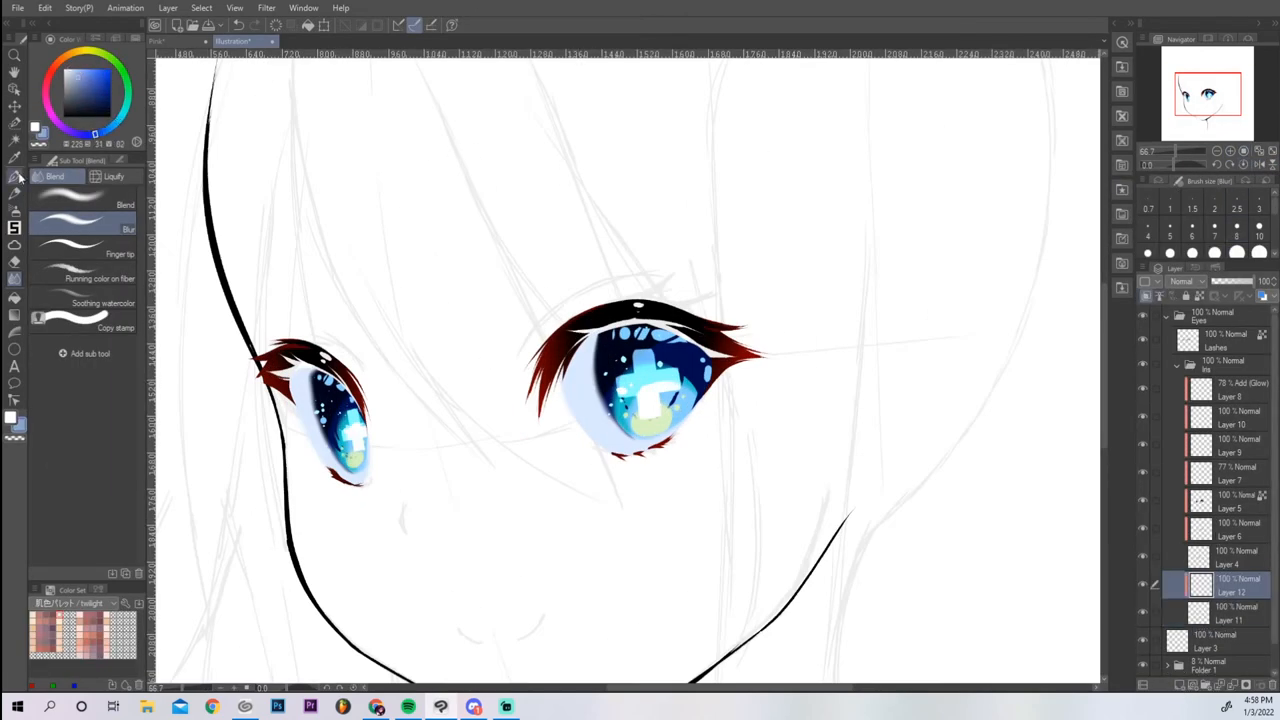
{"action": "left_click", "coordinate": [16, 188]}
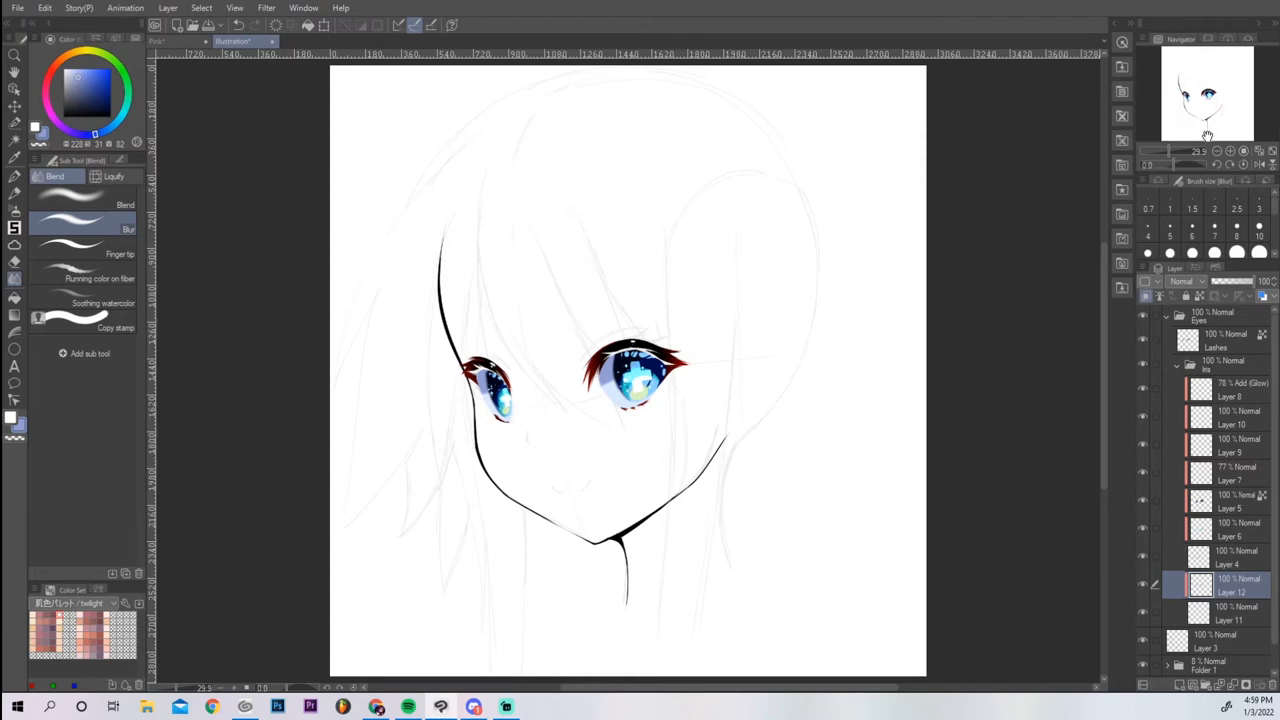
{"action": "left_click", "coordinate": [1232, 152]}
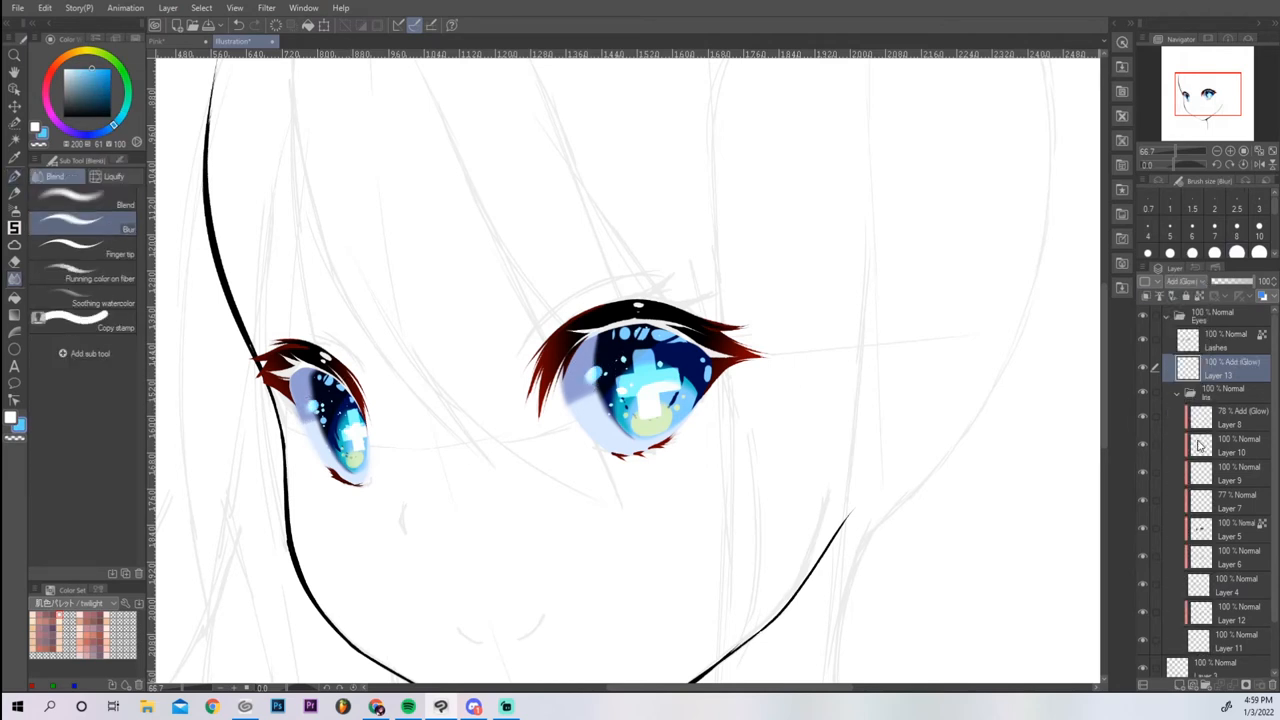
{"action": "left_click", "coordinate": [52, 176]}
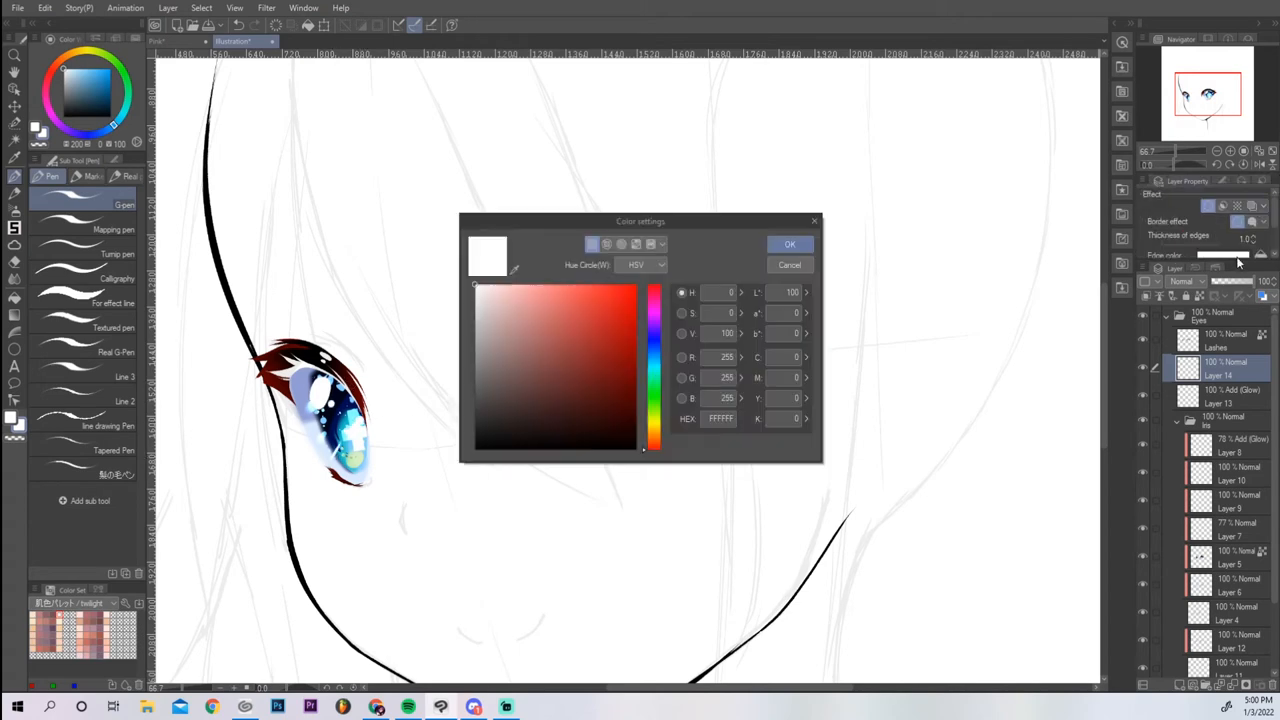
Step: Set the Border effect edge colour to purple, then apply Hue/Saturation/Luminosity to the iris folder
{"action": "left_click", "coordinate": [654, 358]}
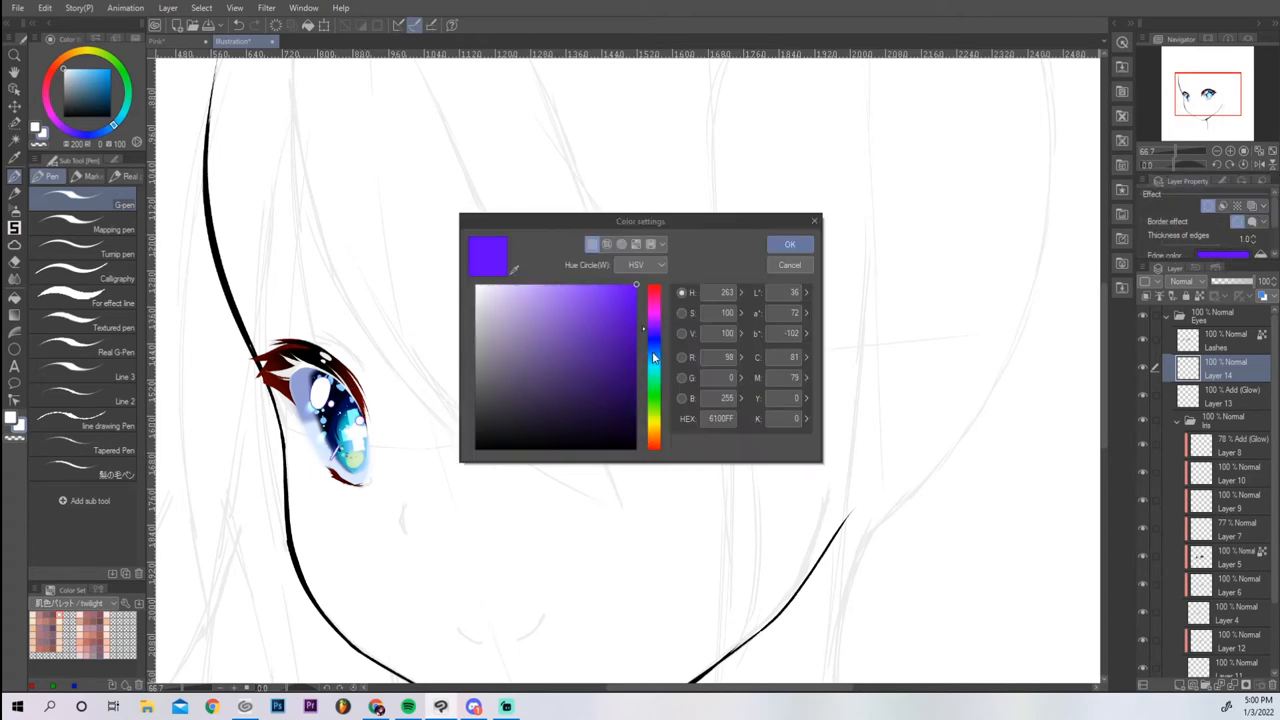
{"action": "left_click", "coordinate": [652, 364]}
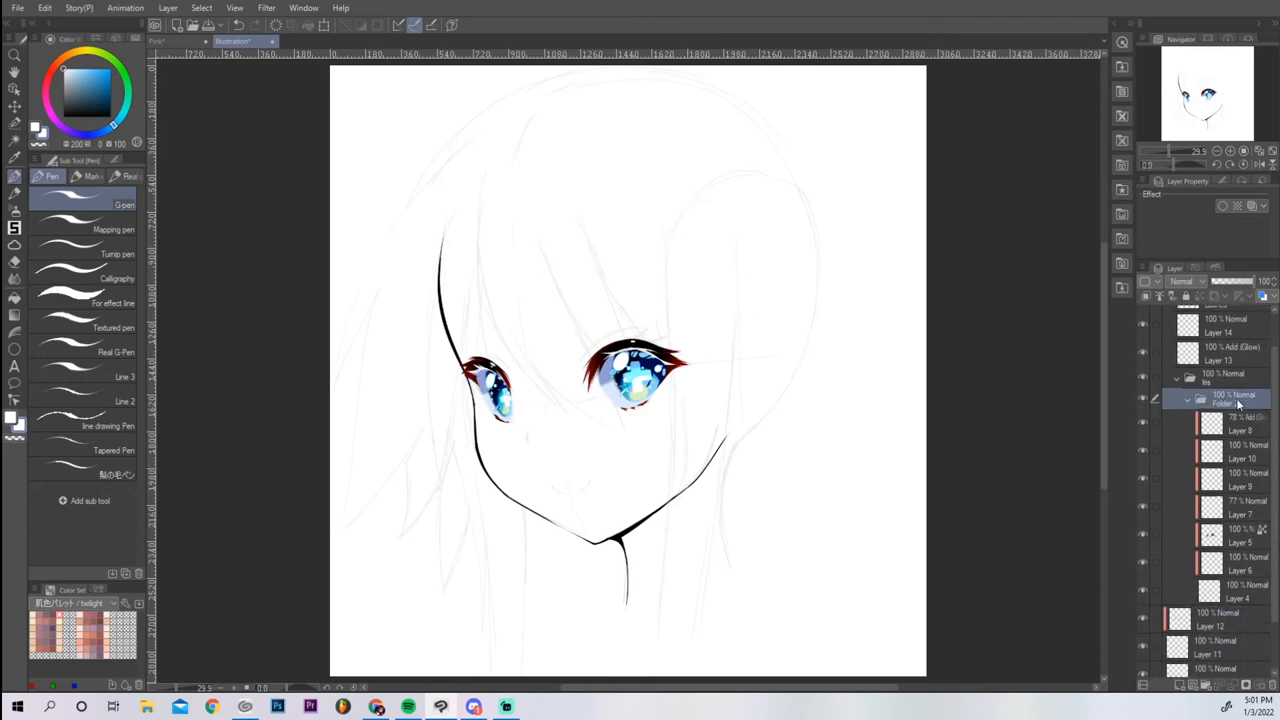
{"action": "left_click", "coordinate": [266, 8]}
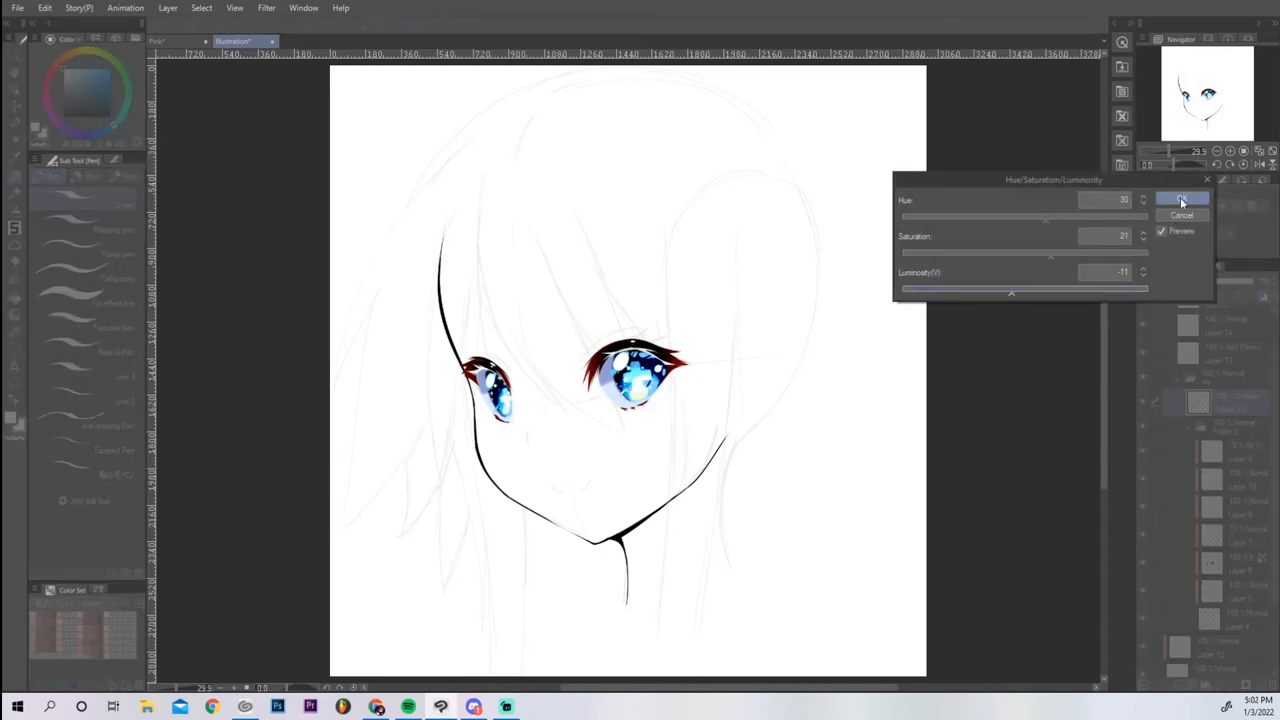
{"action": "left_click", "coordinate": [1180, 200]}
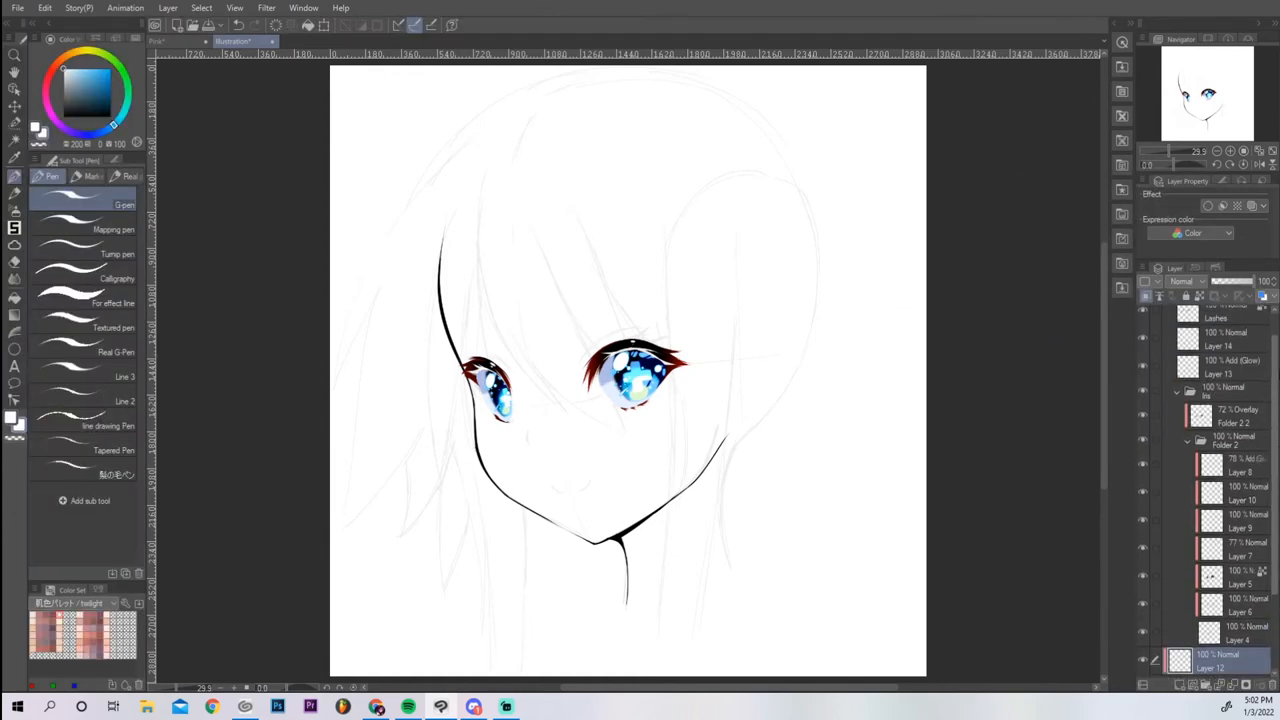
Step: Scroll the Layer palette and start creating a new layer above the eye folder
{"action": "scroll", "scroll_direction": "down", "scroll_amount": 3}
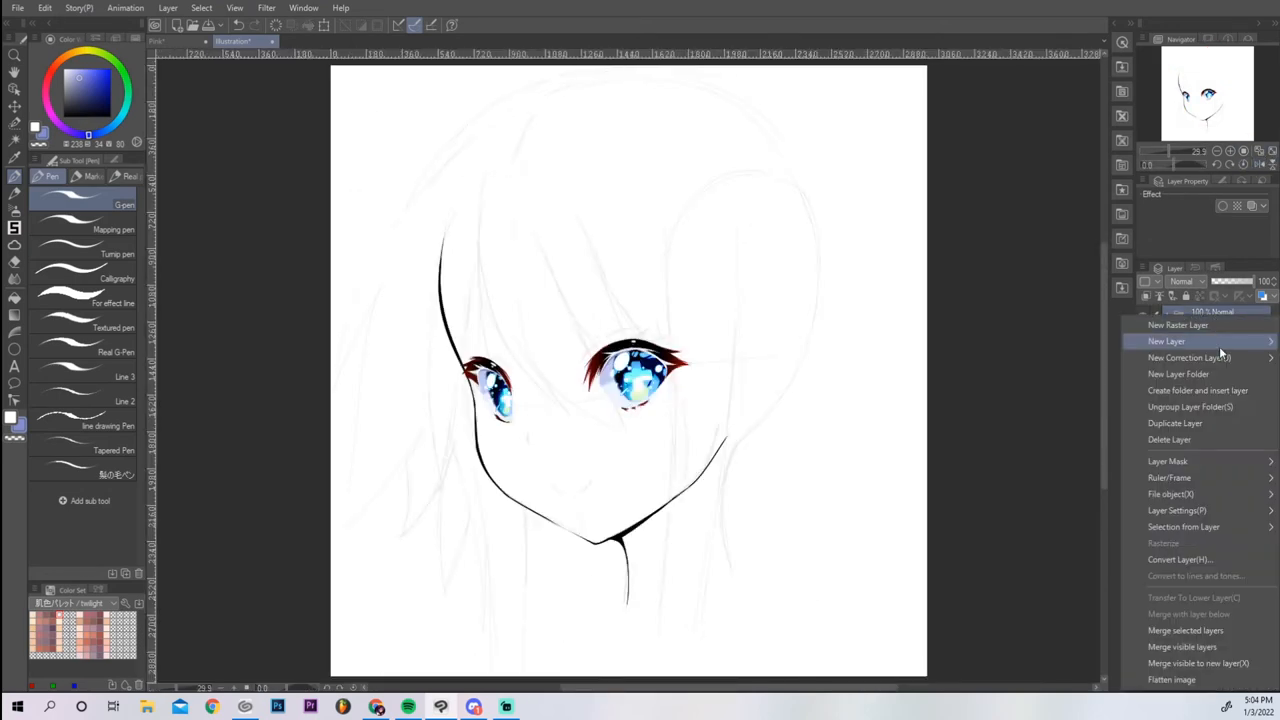
{"action": "left_click", "coordinate": [1166, 340]}
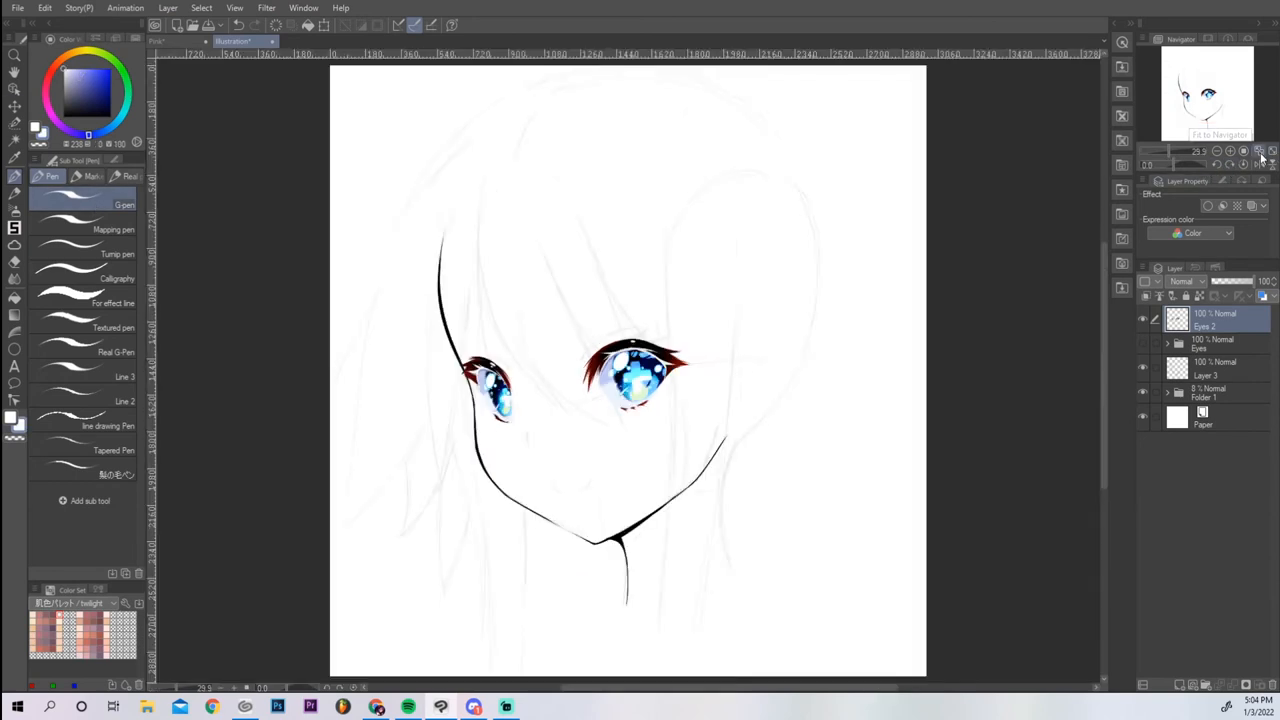
{"action": "mouse_move", "coordinate": [1260, 160]}
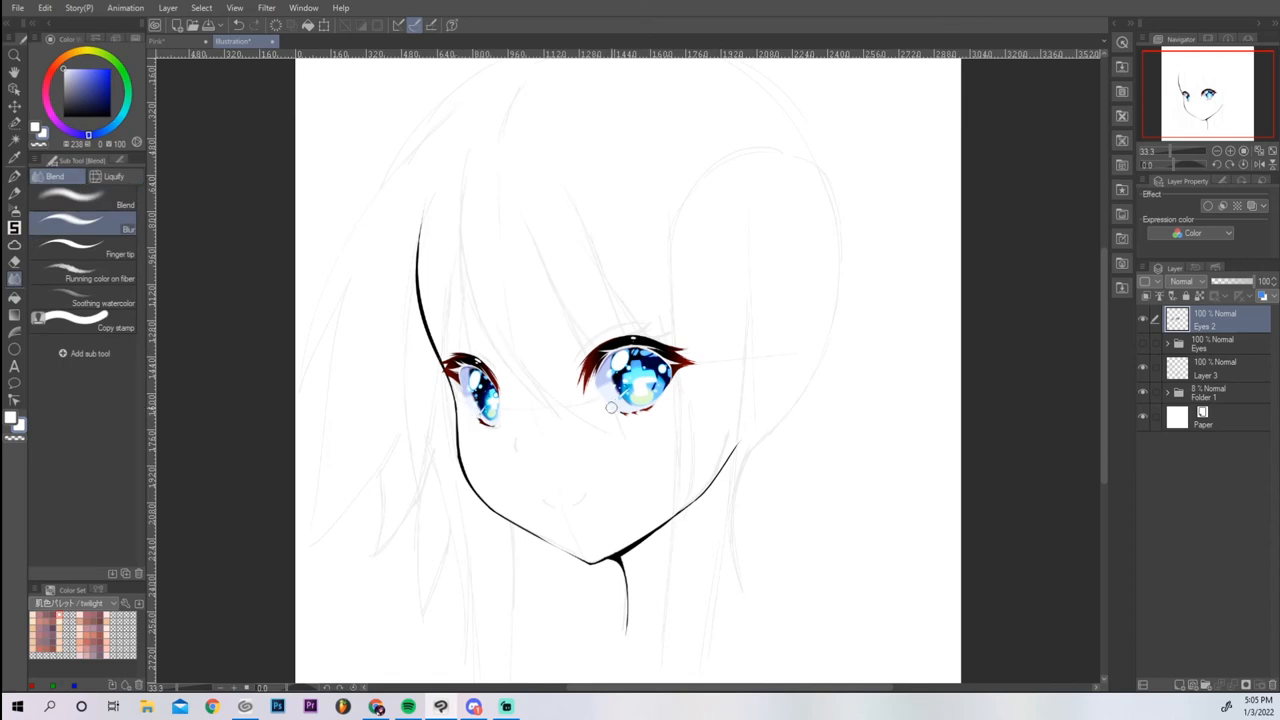
Step: Blend the eye colours and draw a small nose stroke with the G-pen
{"action": "left_click", "coordinate": [1210, 368]}
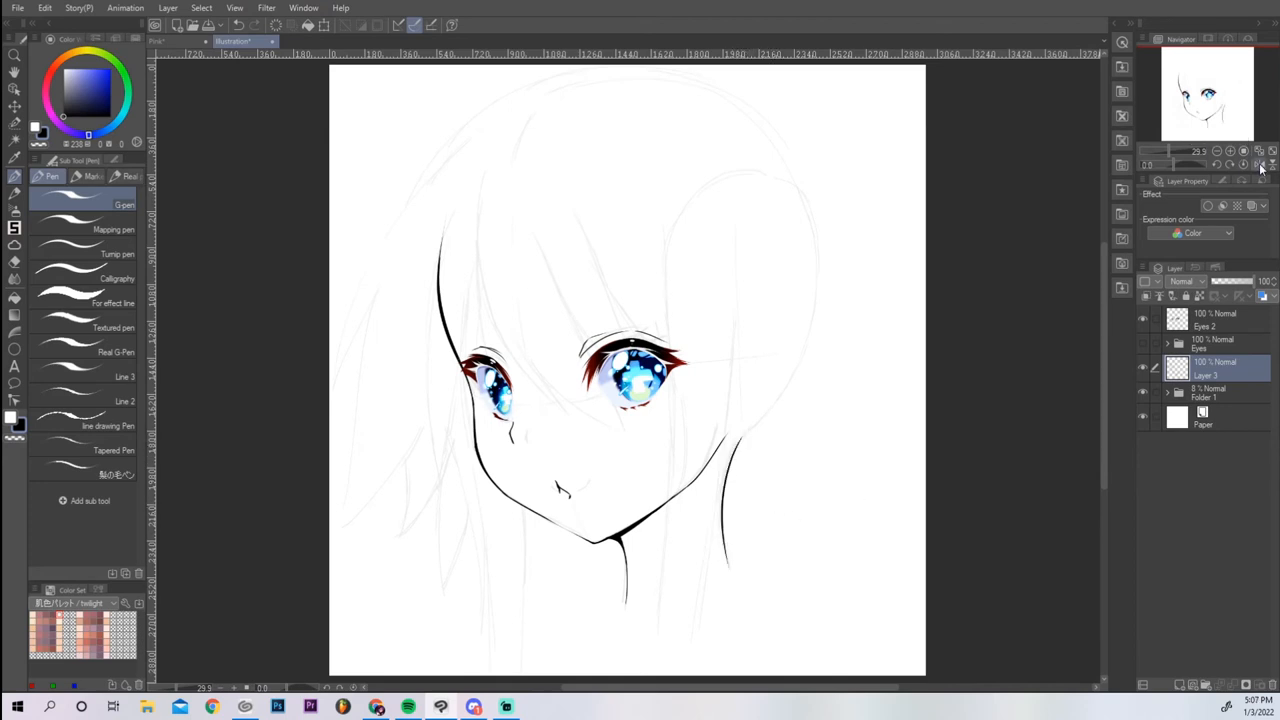
Step: Add a raster layer and ink the hair outline and bangs over the sketch
{"action": "left_click", "coordinate": [1212, 318]}
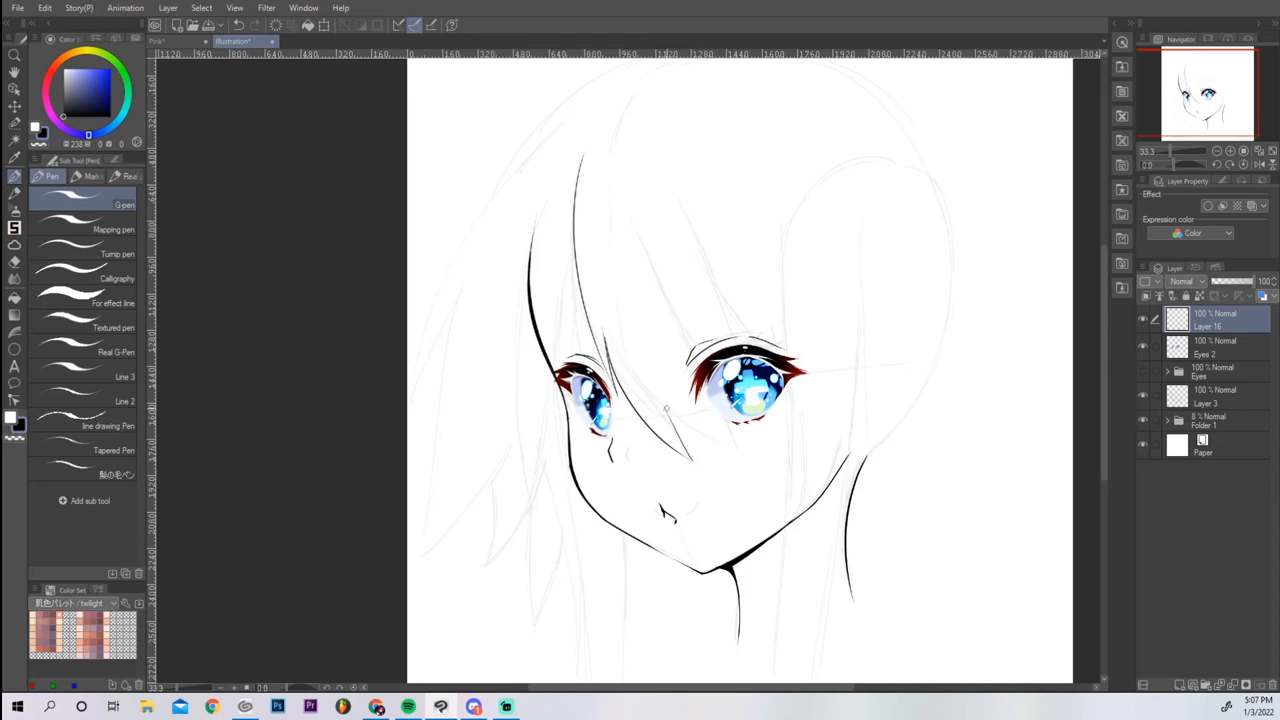
{"action": "mouse_move", "coordinate": [644, 124]}
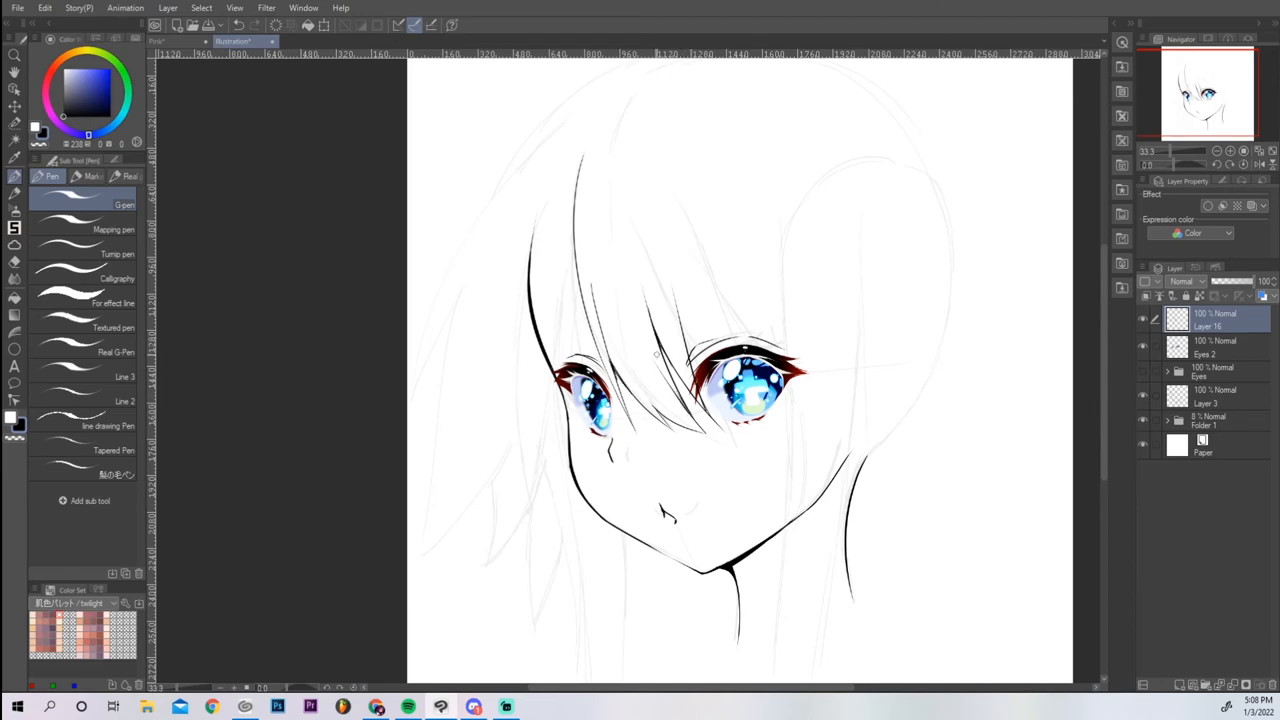
{"action": "left_click", "coordinate": [14, 194]}
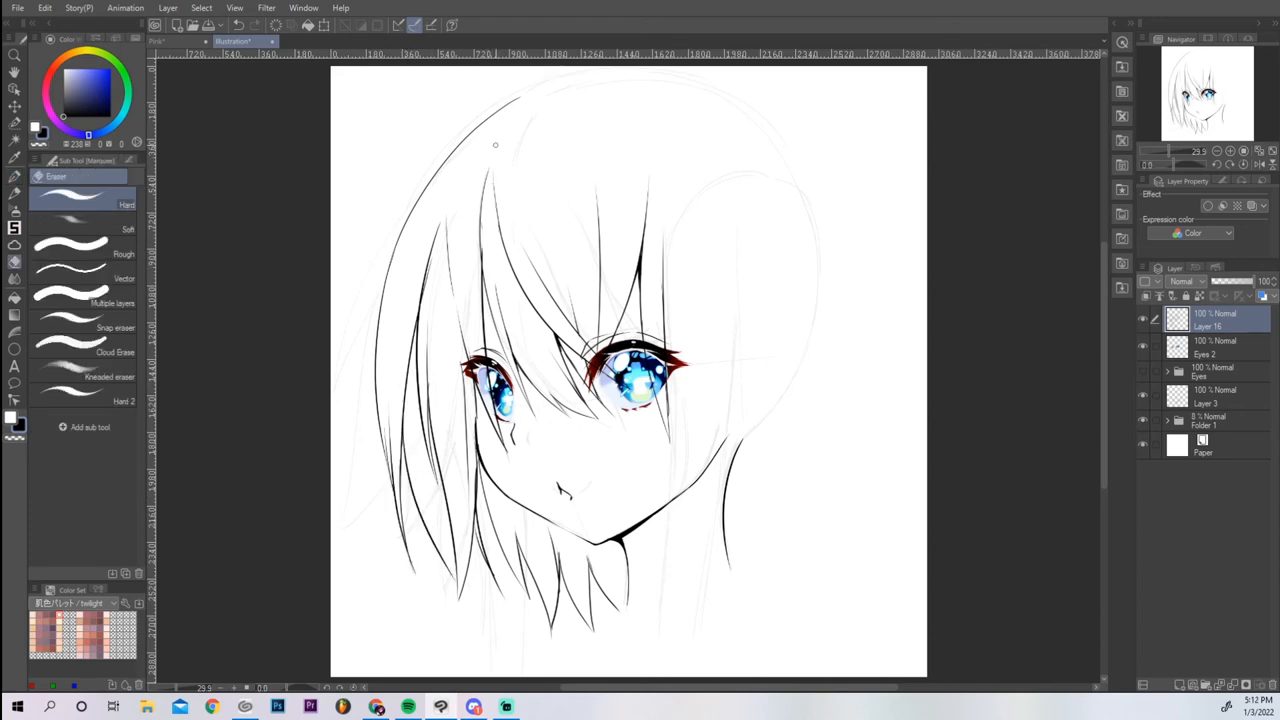
Step: Erase stray lines over the eyes, finish the hair lines, and fill one bang section yellow
{"action": "left_click", "coordinate": [14, 176]}
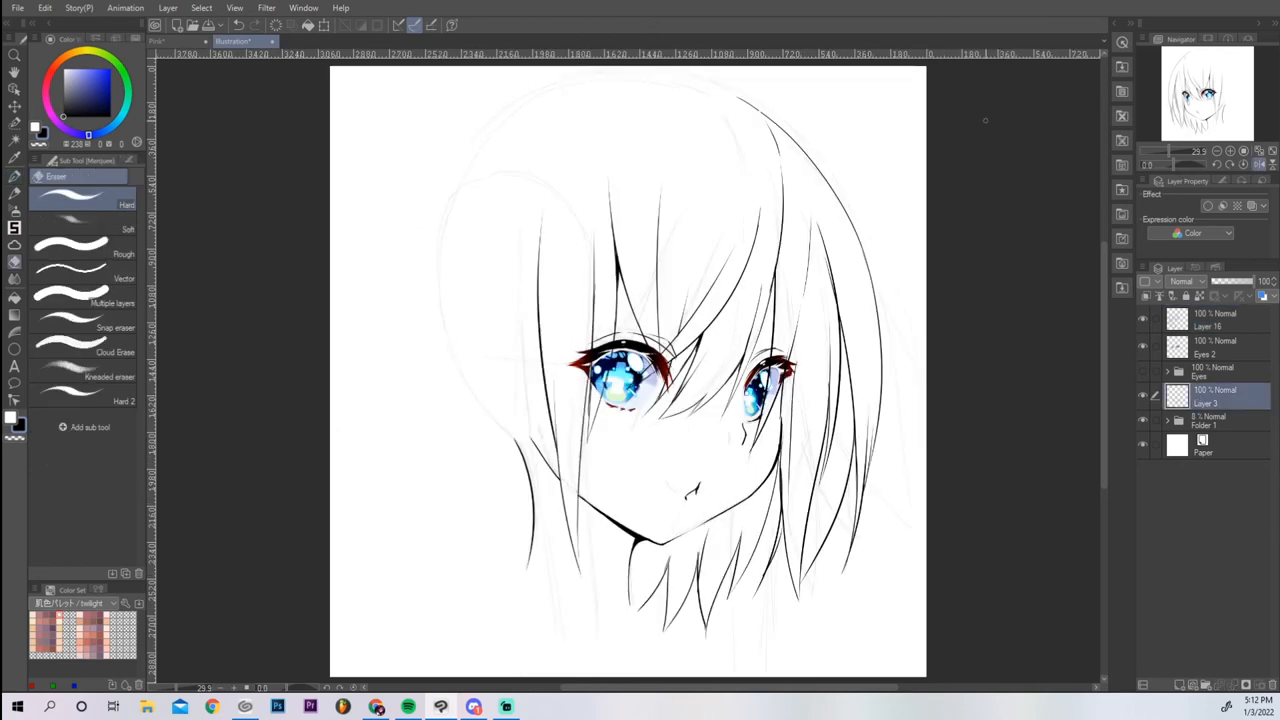
{"action": "left_click", "coordinate": [1210, 320]}
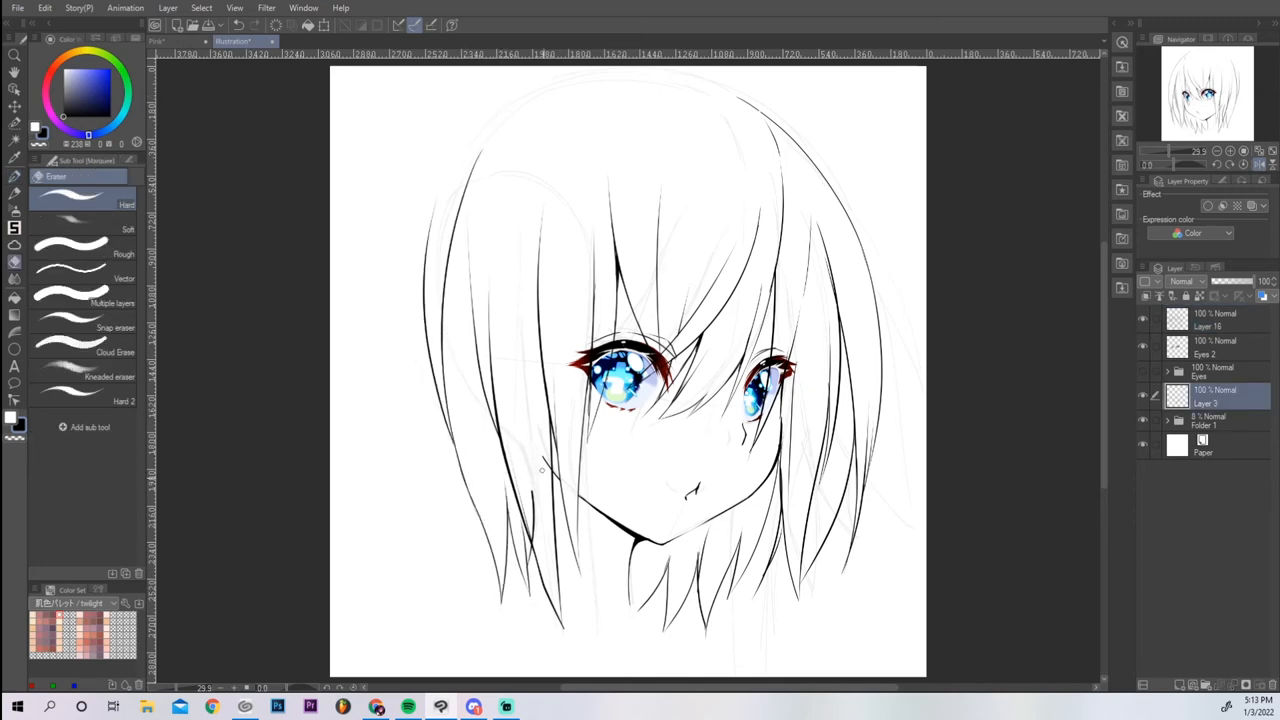
{"action": "left_click", "coordinate": [1210, 318]}
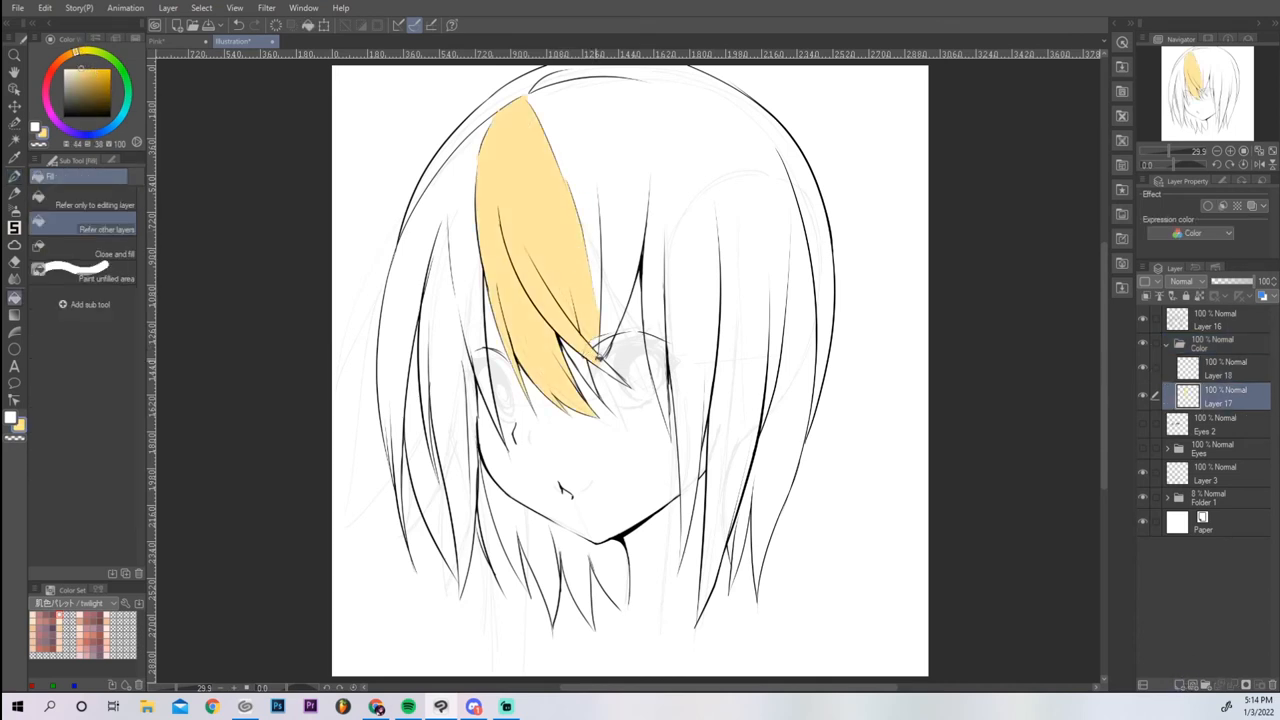
Step: Bucket-fill the hair pale yellow and the face and neck pale peach on separate layers
{"action": "left_click", "coordinate": [712, 270]}
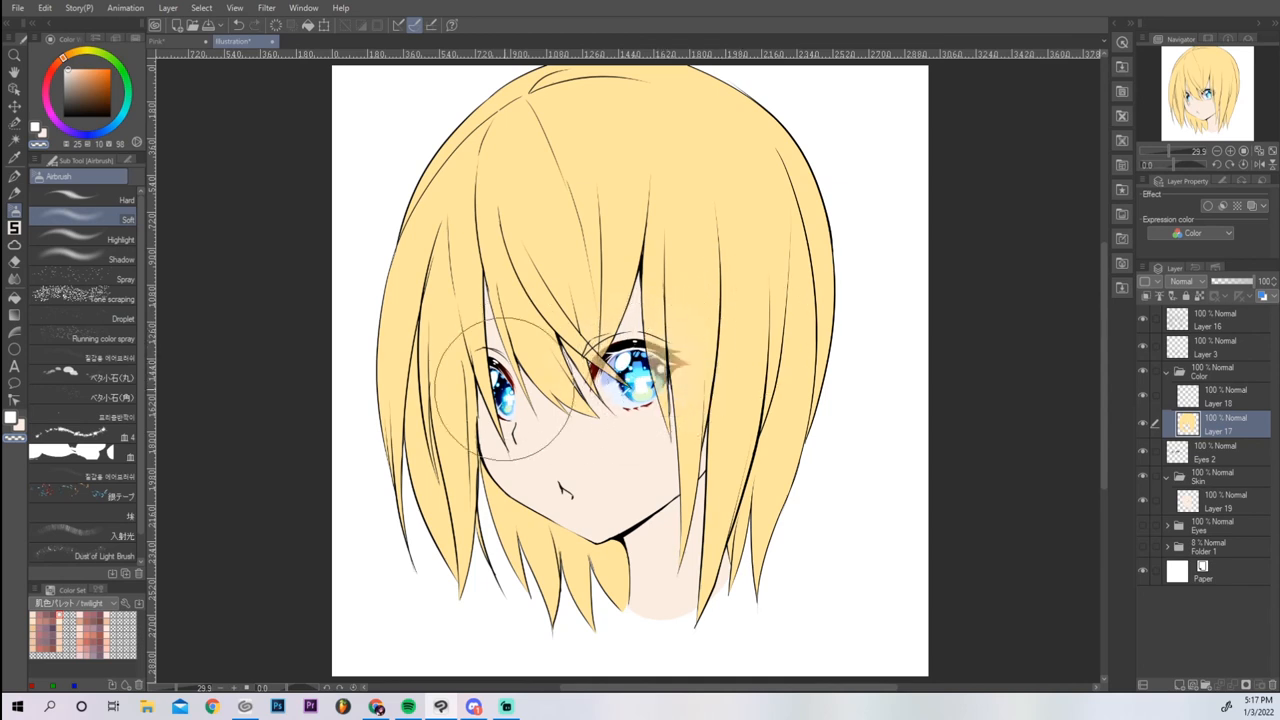
Step: Select the bangs over the right eye with the Polyline selection tool
{"action": "left_click", "coordinate": [14, 176]}
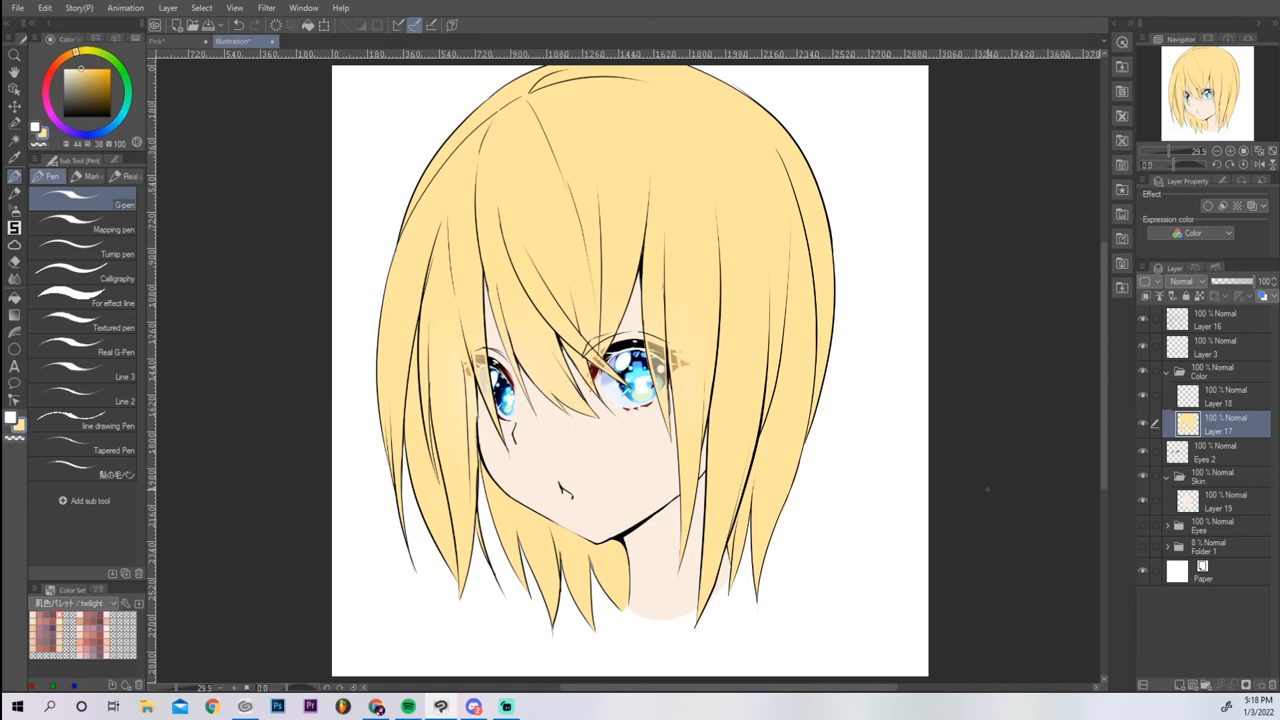
{"action": "left_click", "coordinate": [1204, 348]}
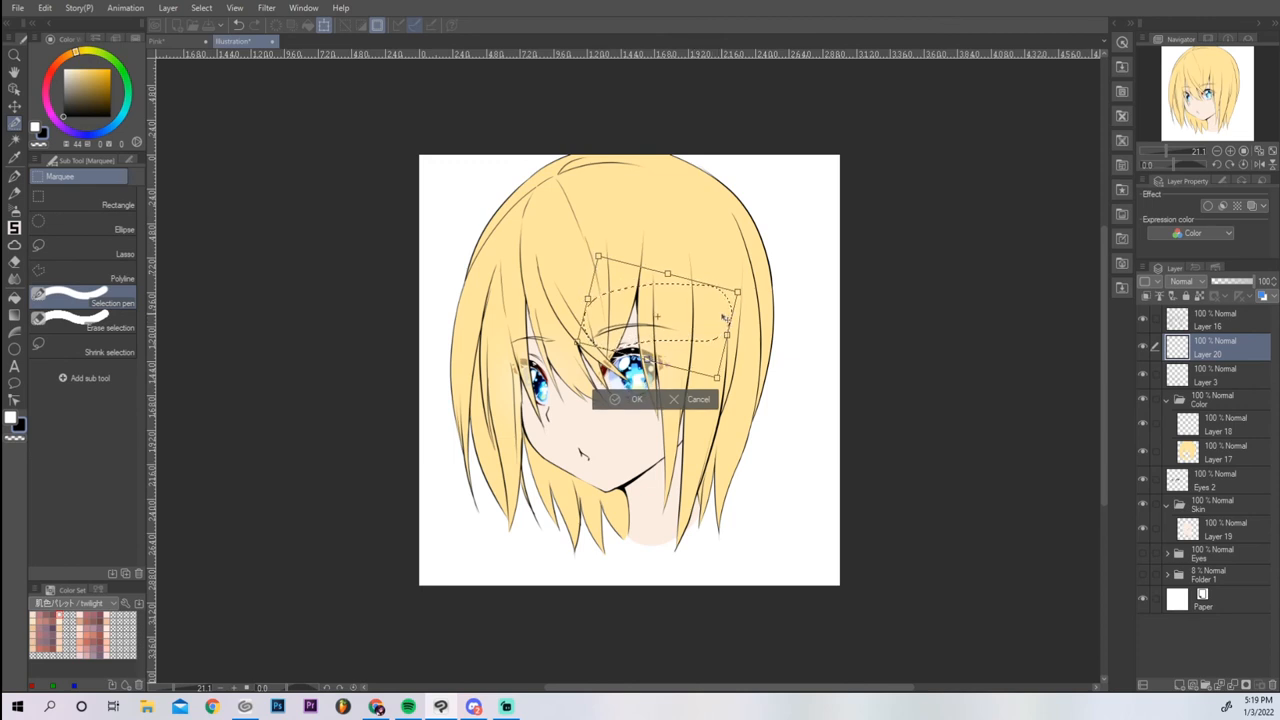
Step: Close the hair selection and shift its hue from yellow to light blue
{"action": "left_click", "coordinate": [636, 398]}
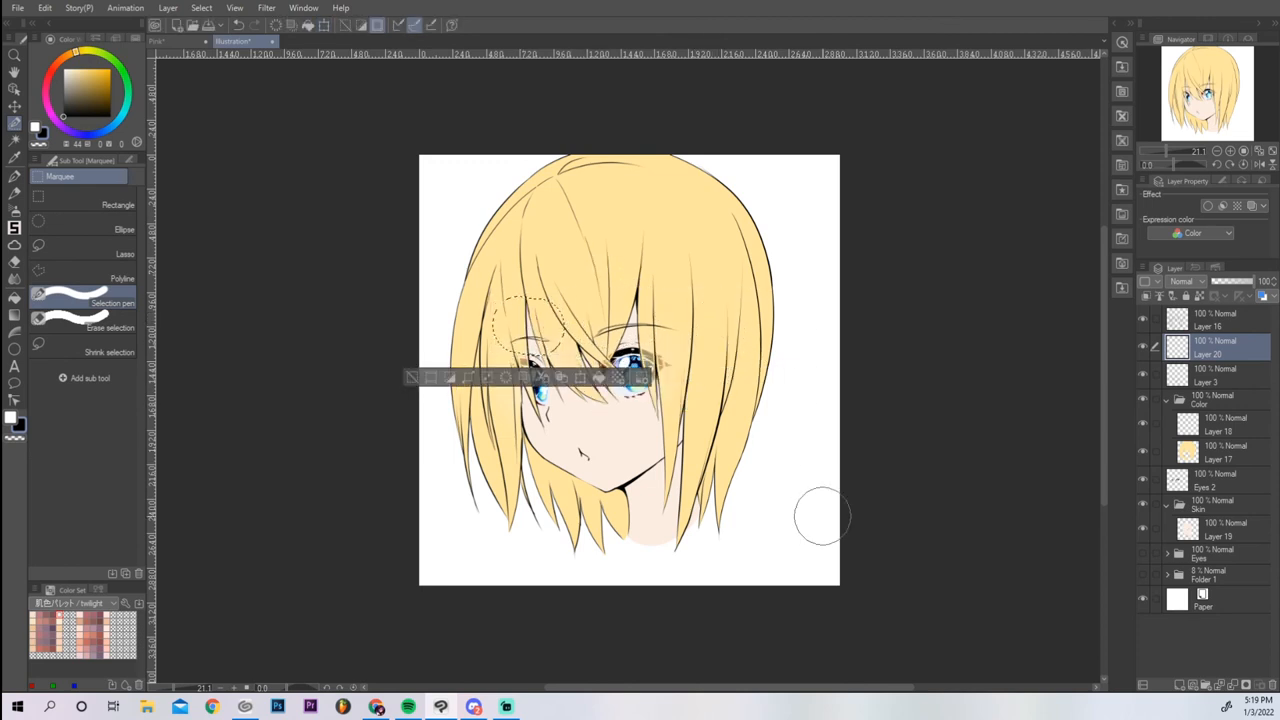
{"action": "left_click", "coordinate": [1216, 452]}
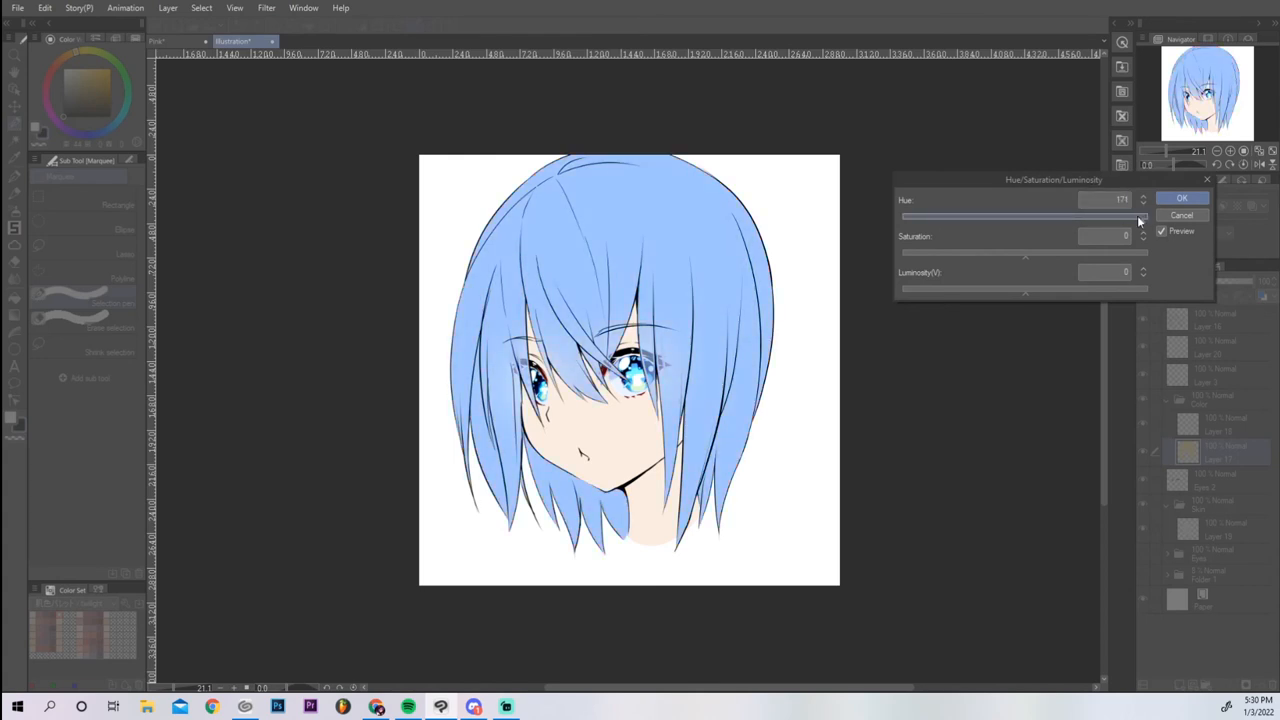
{"action": "left_click", "coordinate": [1180, 198]}
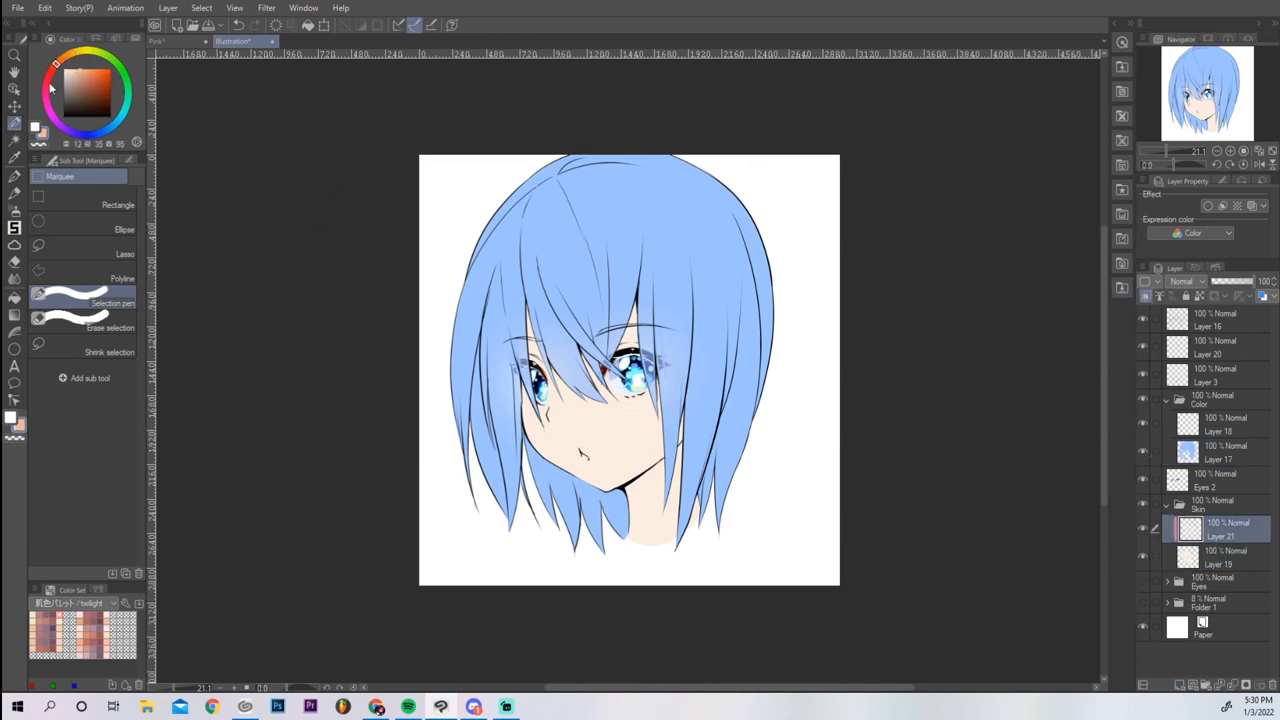
Step: Paint pink cheek blush, soft skin shading and a darker blue gradient toward the hair ends with the Airbrush
{"action": "left_click", "coordinate": [14, 188]}
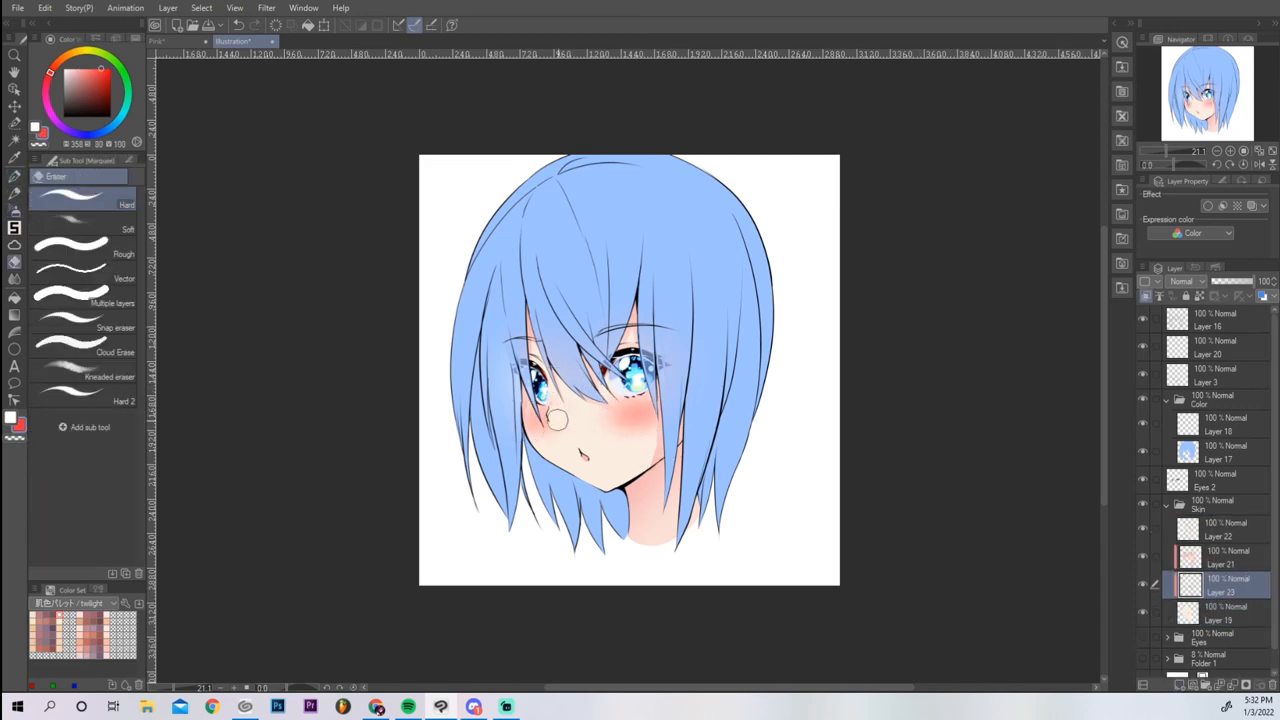
{"action": "left_click", "coordinate": [556, 420]}
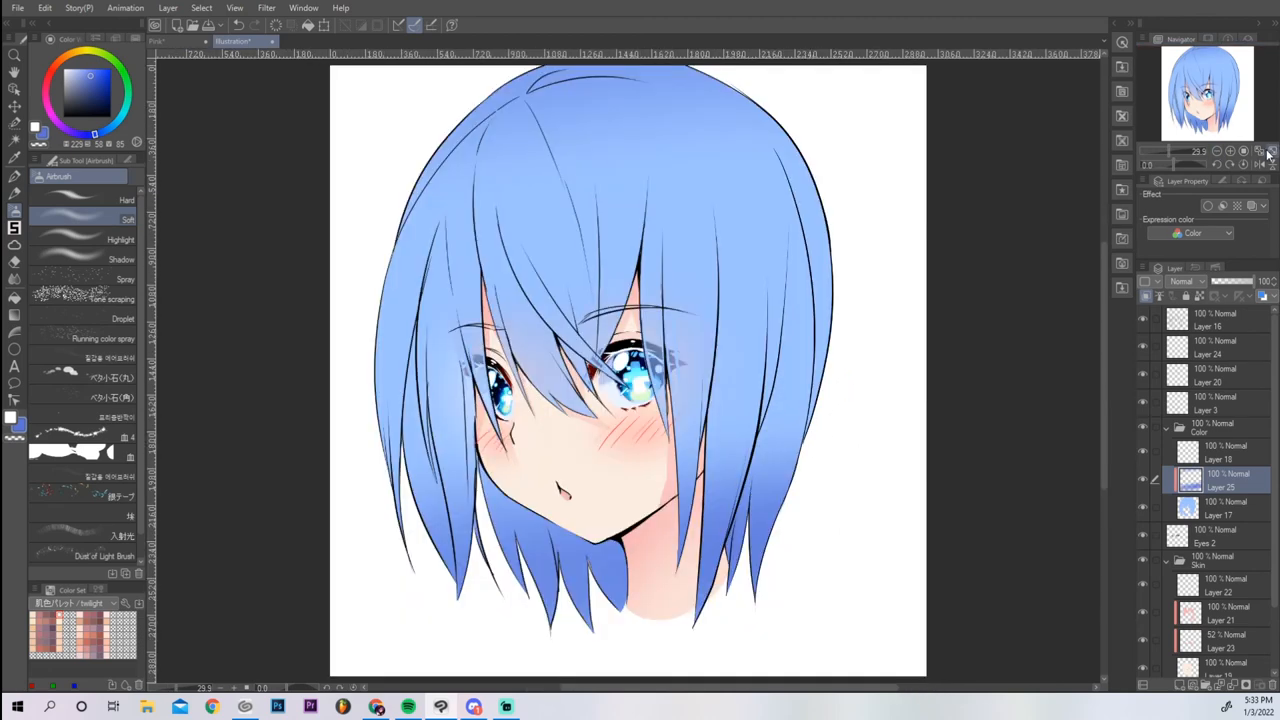
Step: Block in darker blue shadow shapes across the crown and bangs on a clipped layer
{"action": "left_click", "coordinate": [14, 192]}
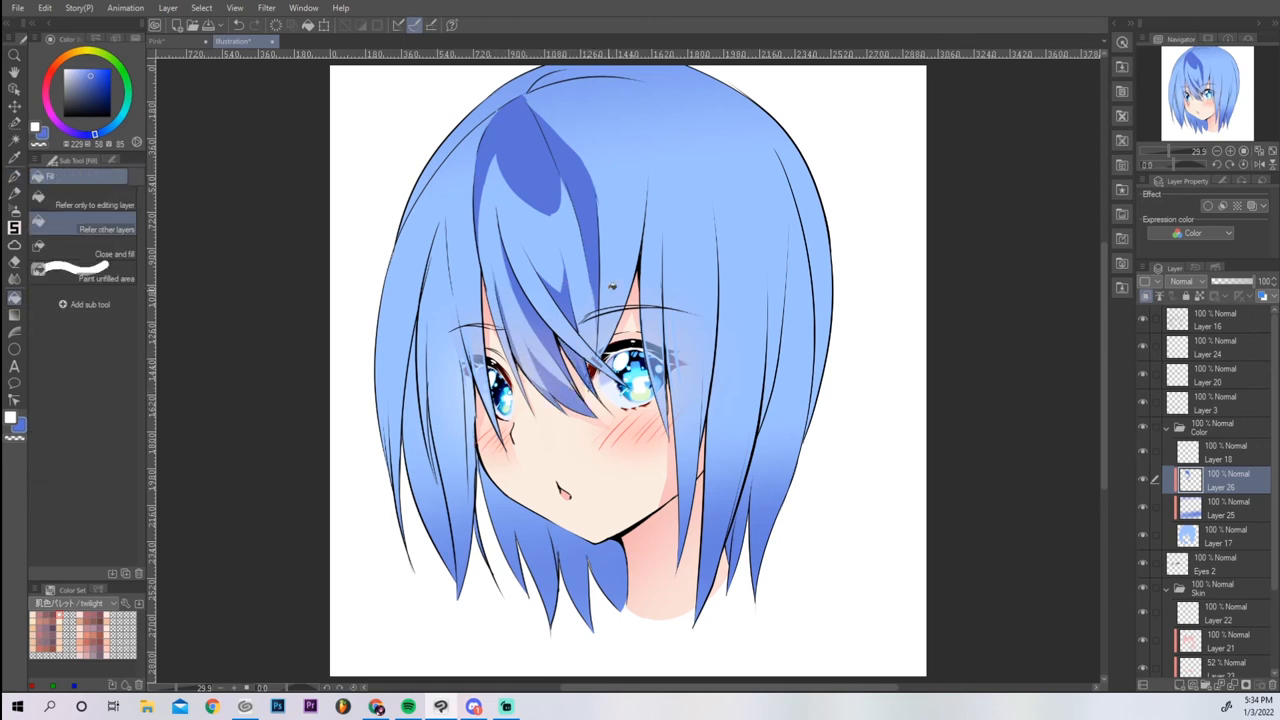
{"action": "left_click", "coordinate": [14, 176]}
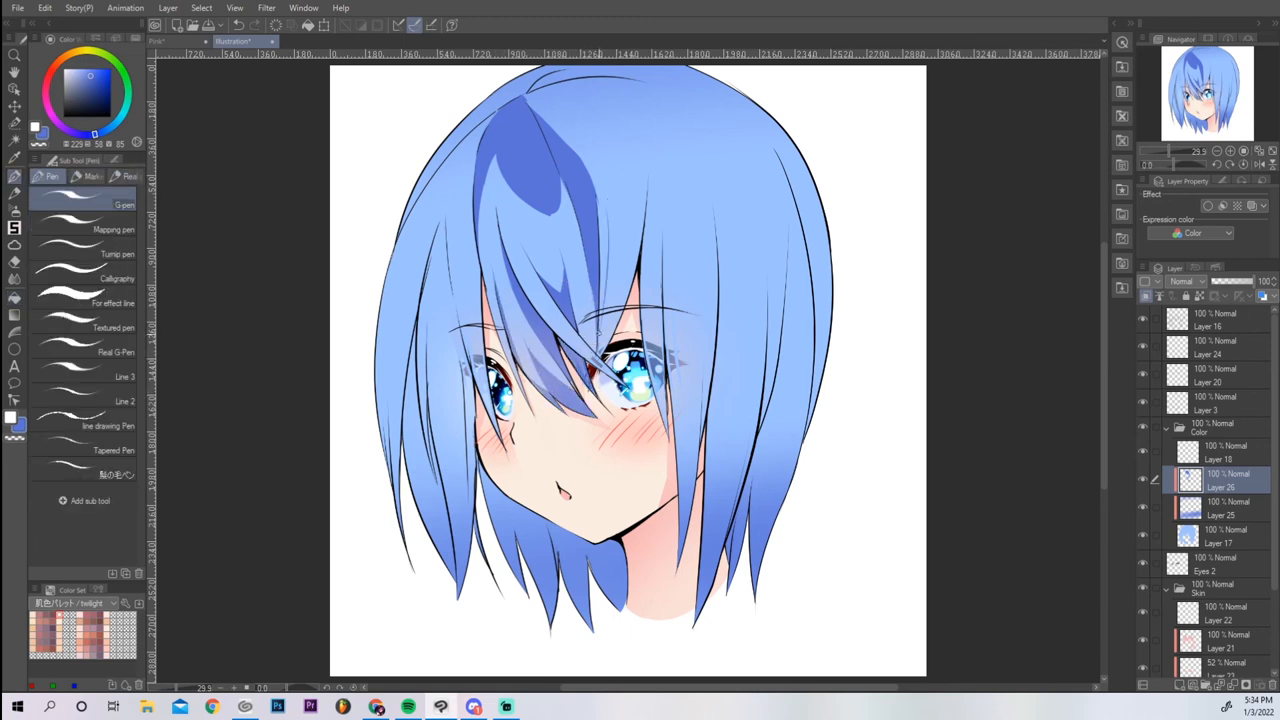